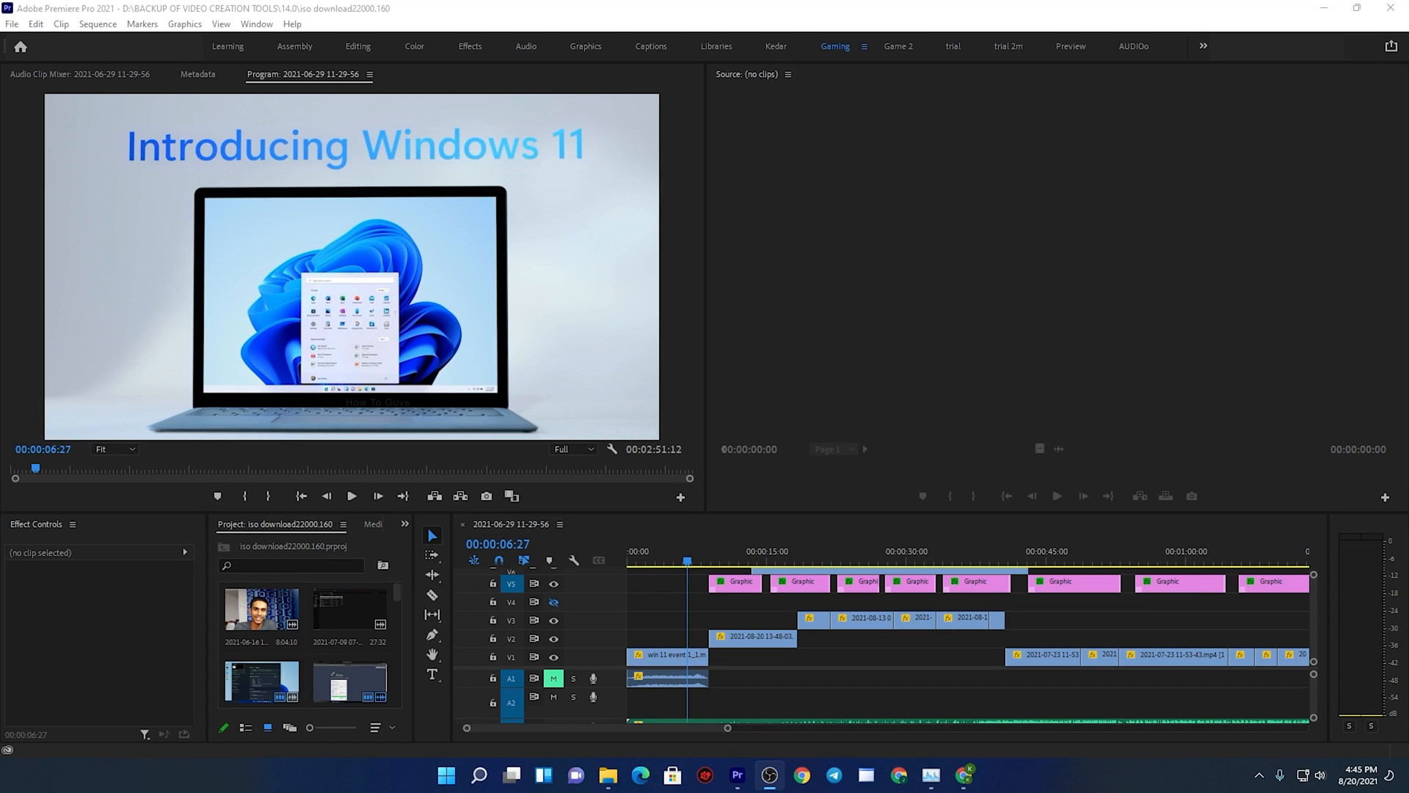
{"action": "mouse_move", "coordinate": [833, 317]}
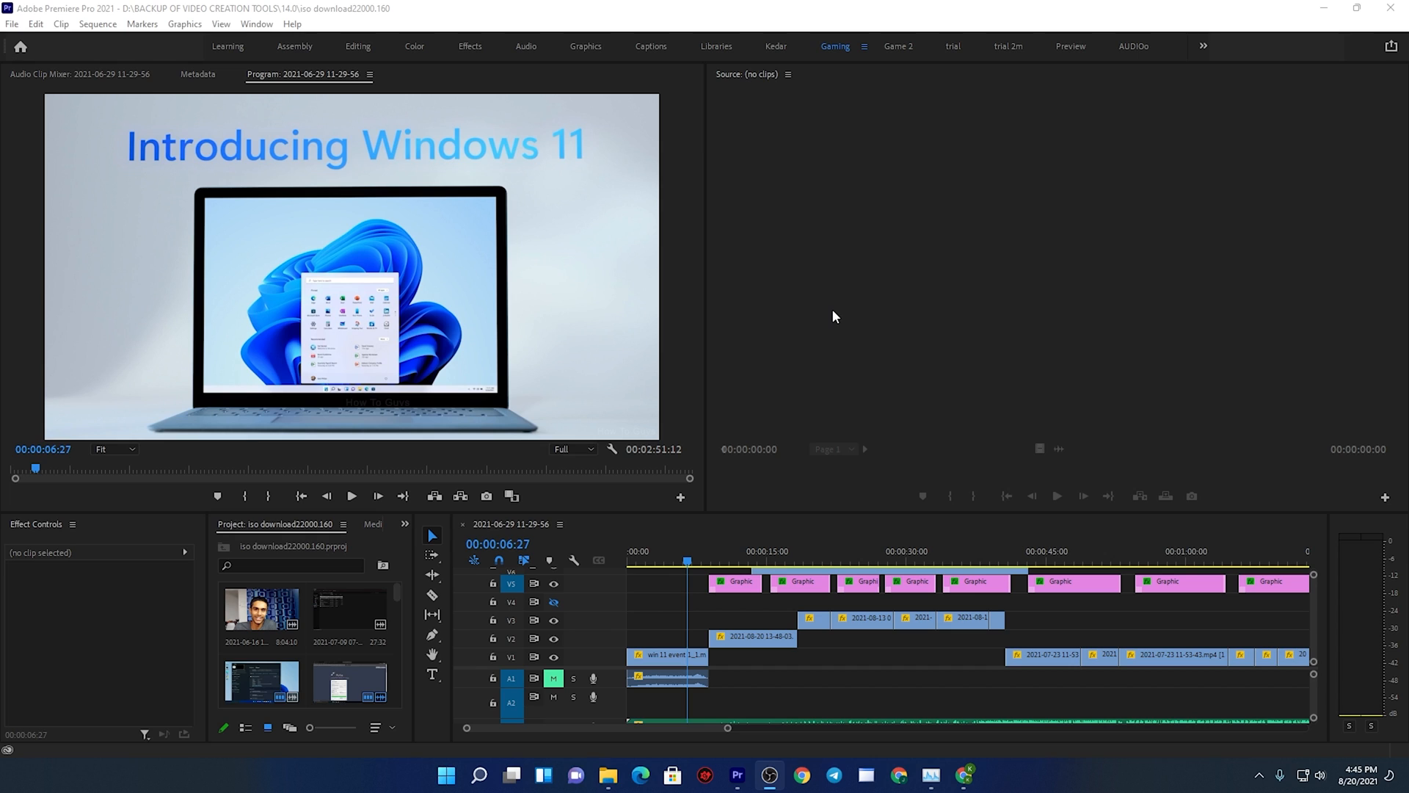
{"action": "mouse_move", "coordinate": [844, 330]}
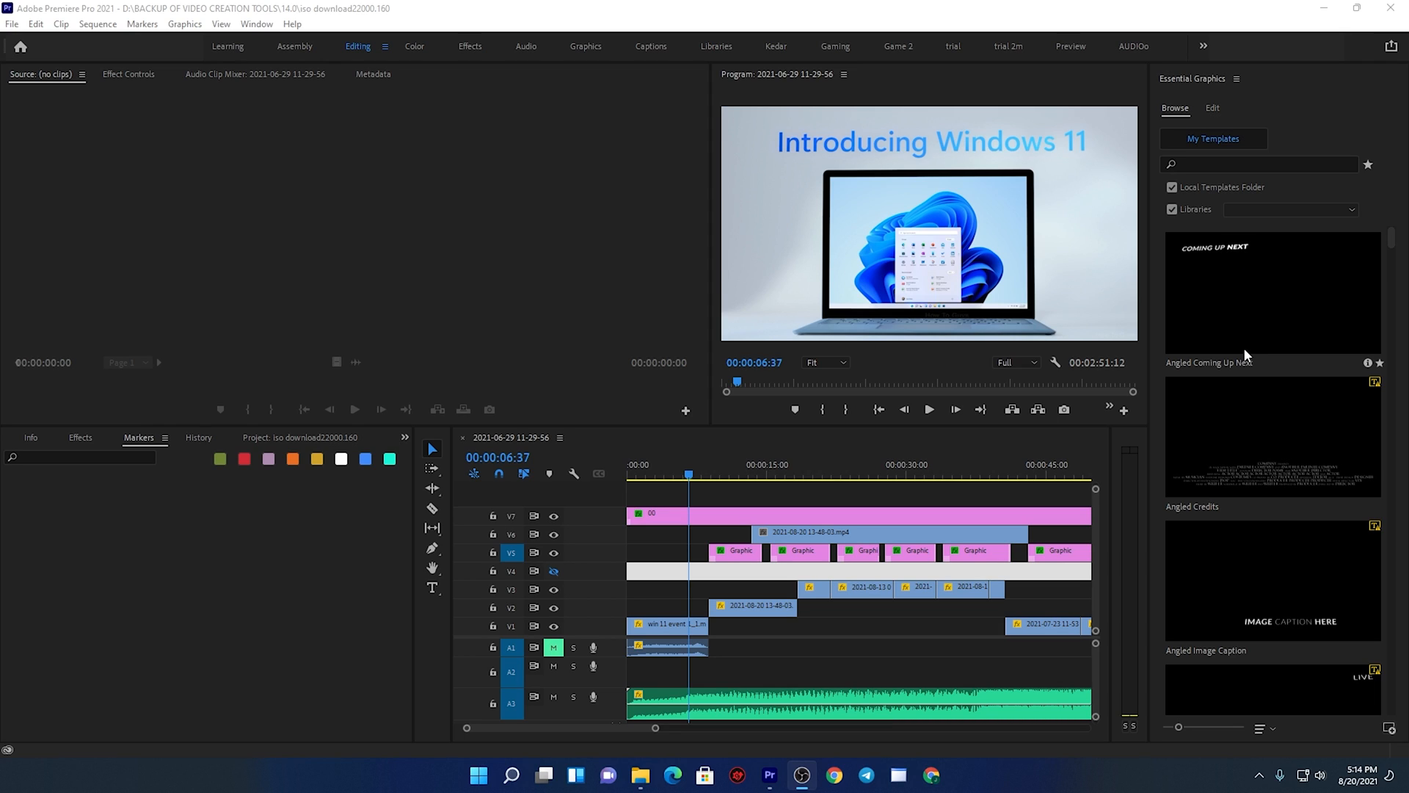
{"action": "mouse_move", "coordinate": [75, 102]}
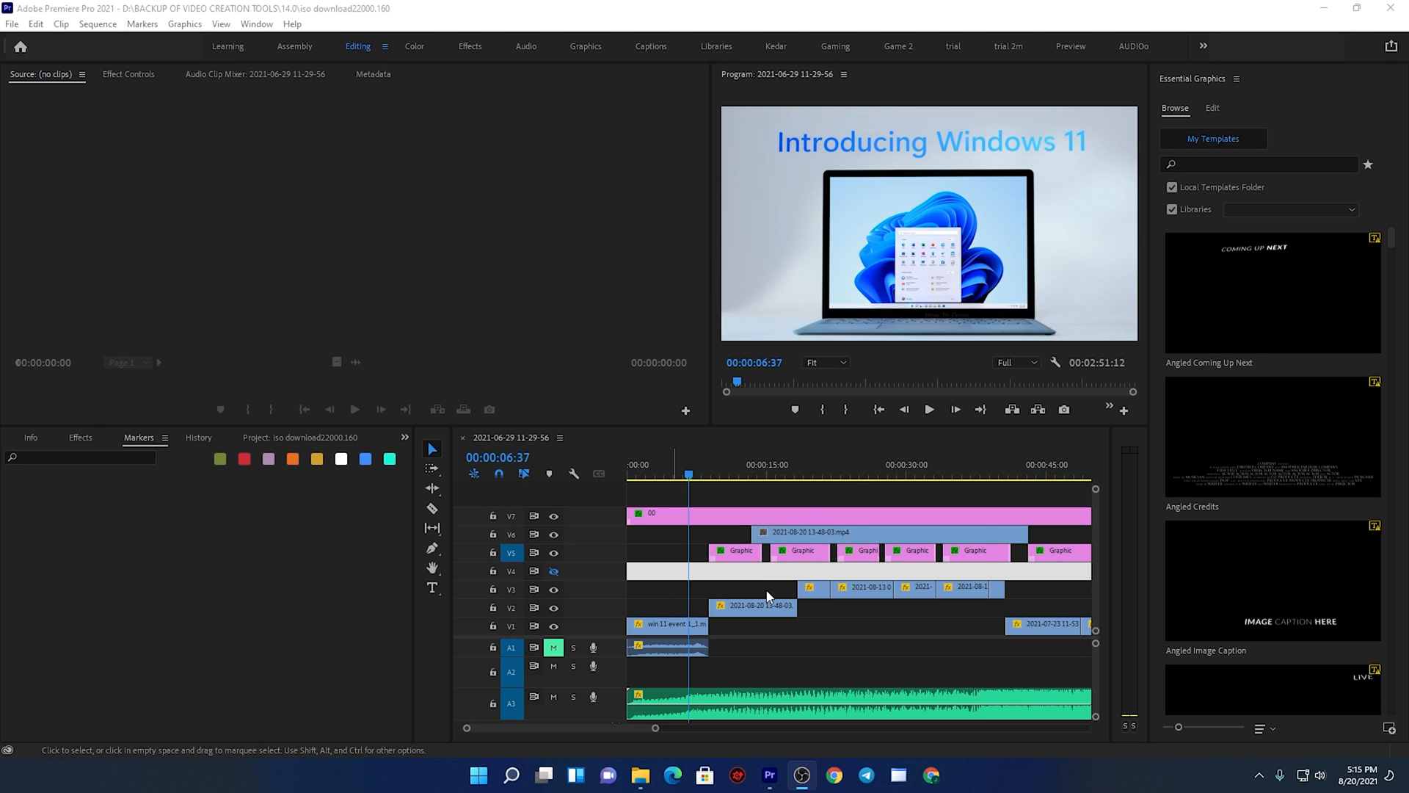
{"action": "mouse_move", "coordinate": [656, 609]}
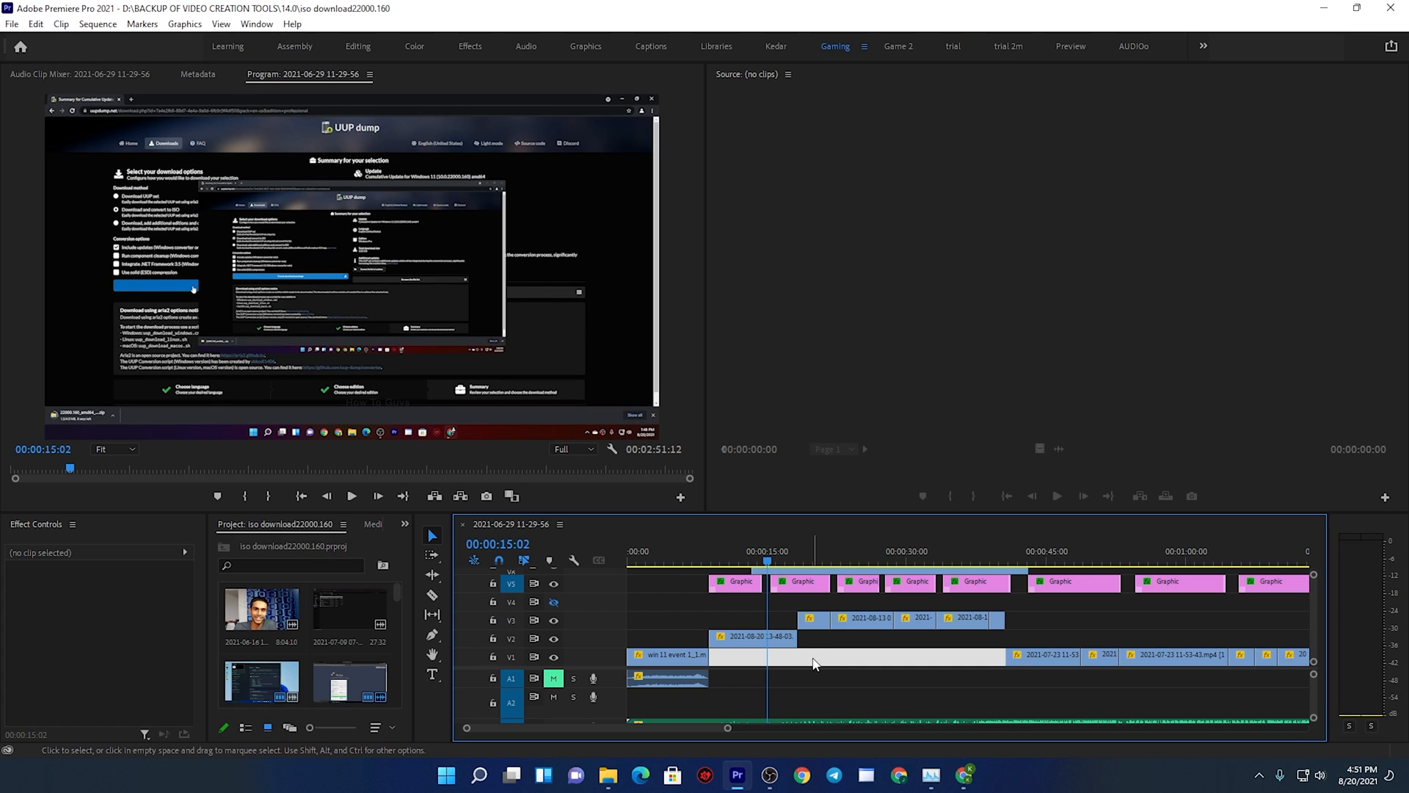
Resume playback until the sequence reaches the Build 22000.132 caption at 00:00:28:08.
{"action": "left_click", "coordinate": [352, 496]}
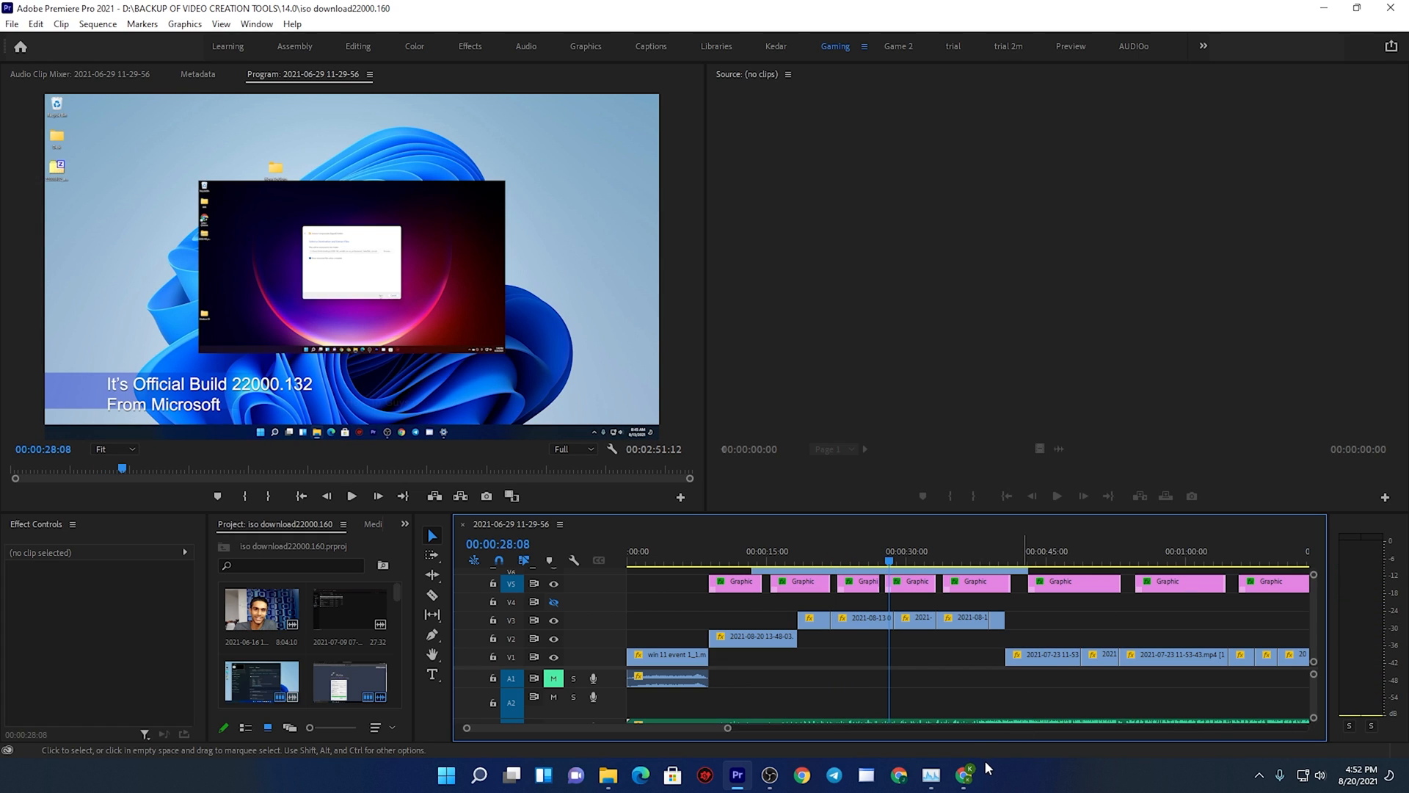
Switch to the NVIDIA Driver Downloads page in Chrome and scroll back to its search form.
{"action": "left_click", "coordinate": [964, 775]}
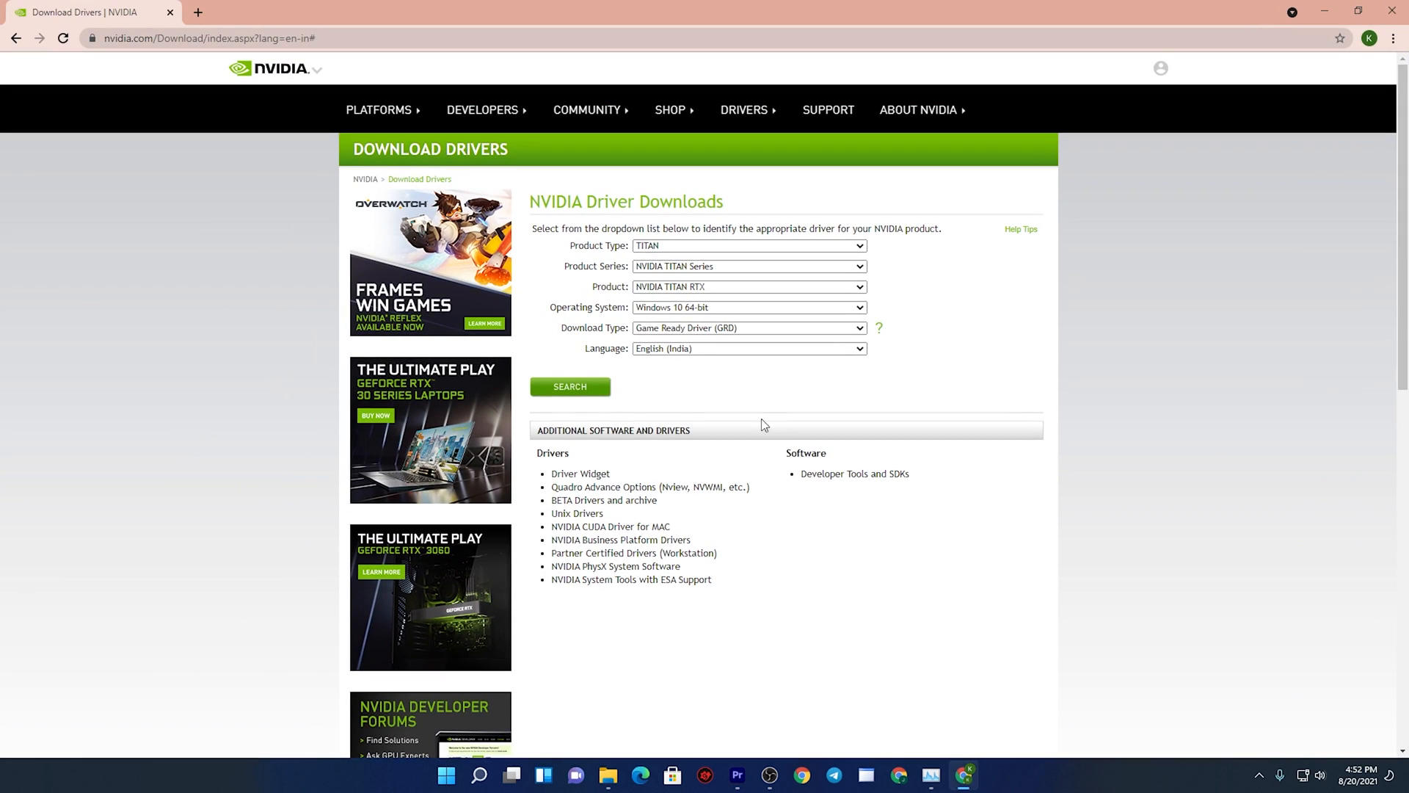
{"action": "mouse_move", "coordinate": [1121, 333]}
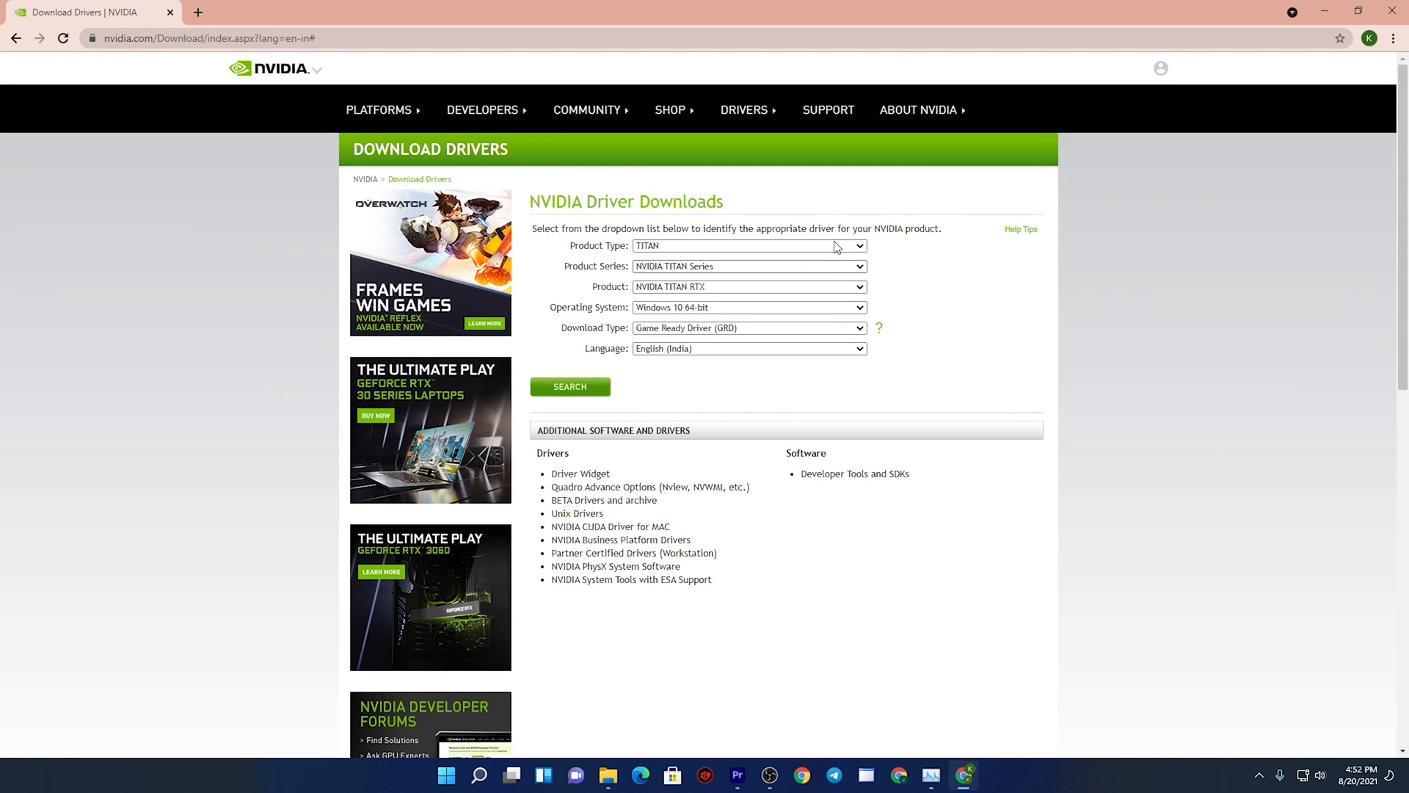
{"action": "scroll", "scroll_direction": "down", "scroll_amount": 3}
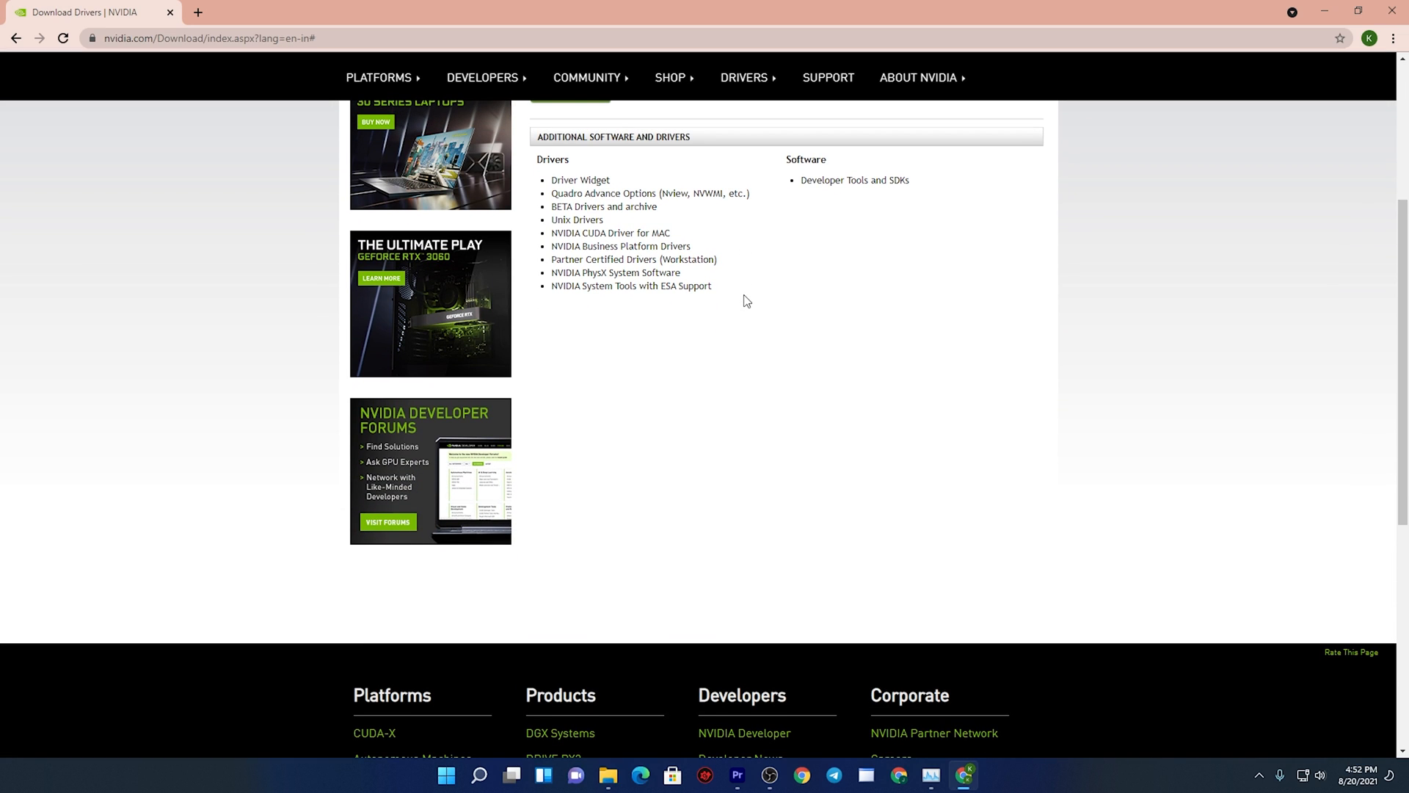
{"action": "scroll", "scroll_direction": "up", "scroll_amount": 3}
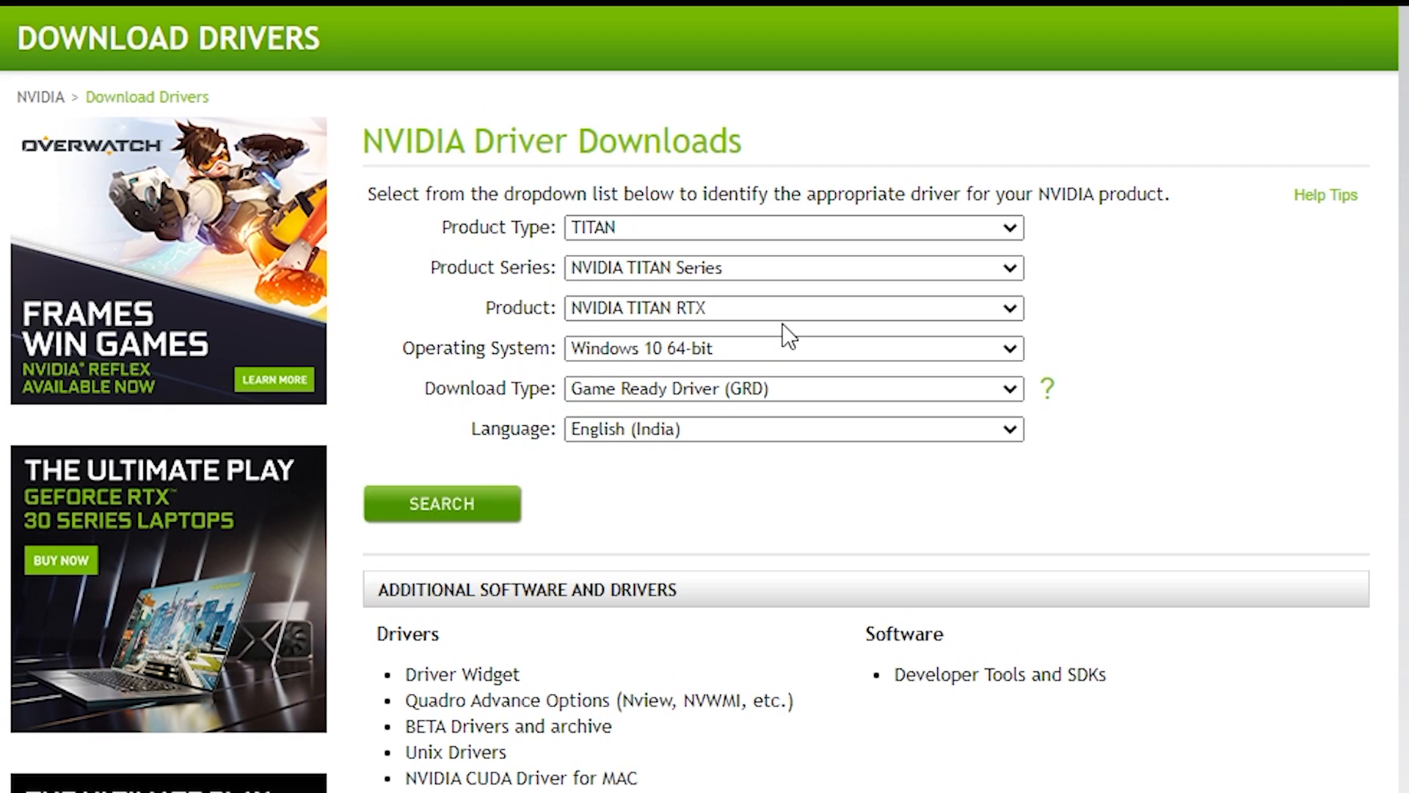
{"action": "mouse_move", "coordinate": [394, 149]}
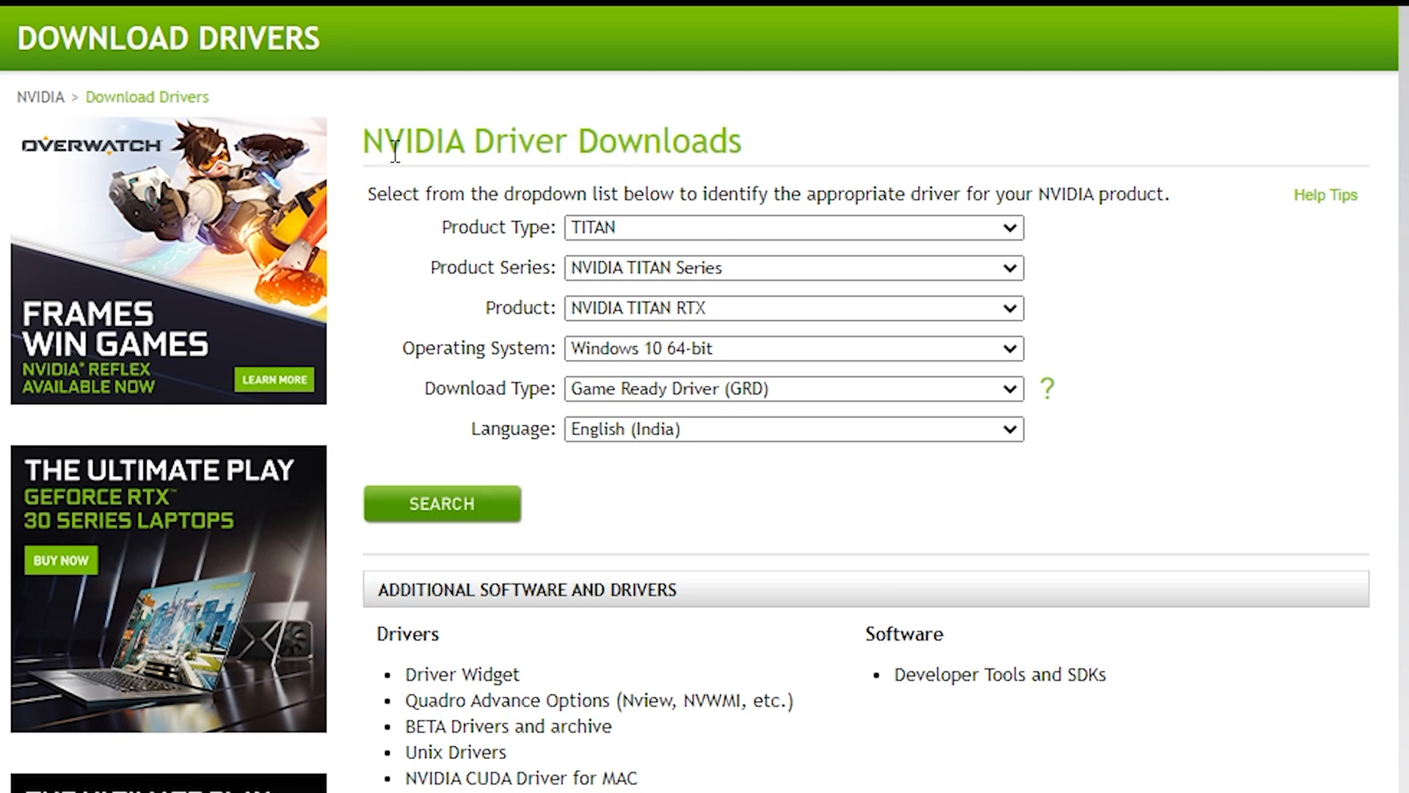
{"action": "mouse_move", "coordinate": [1219, 365]}
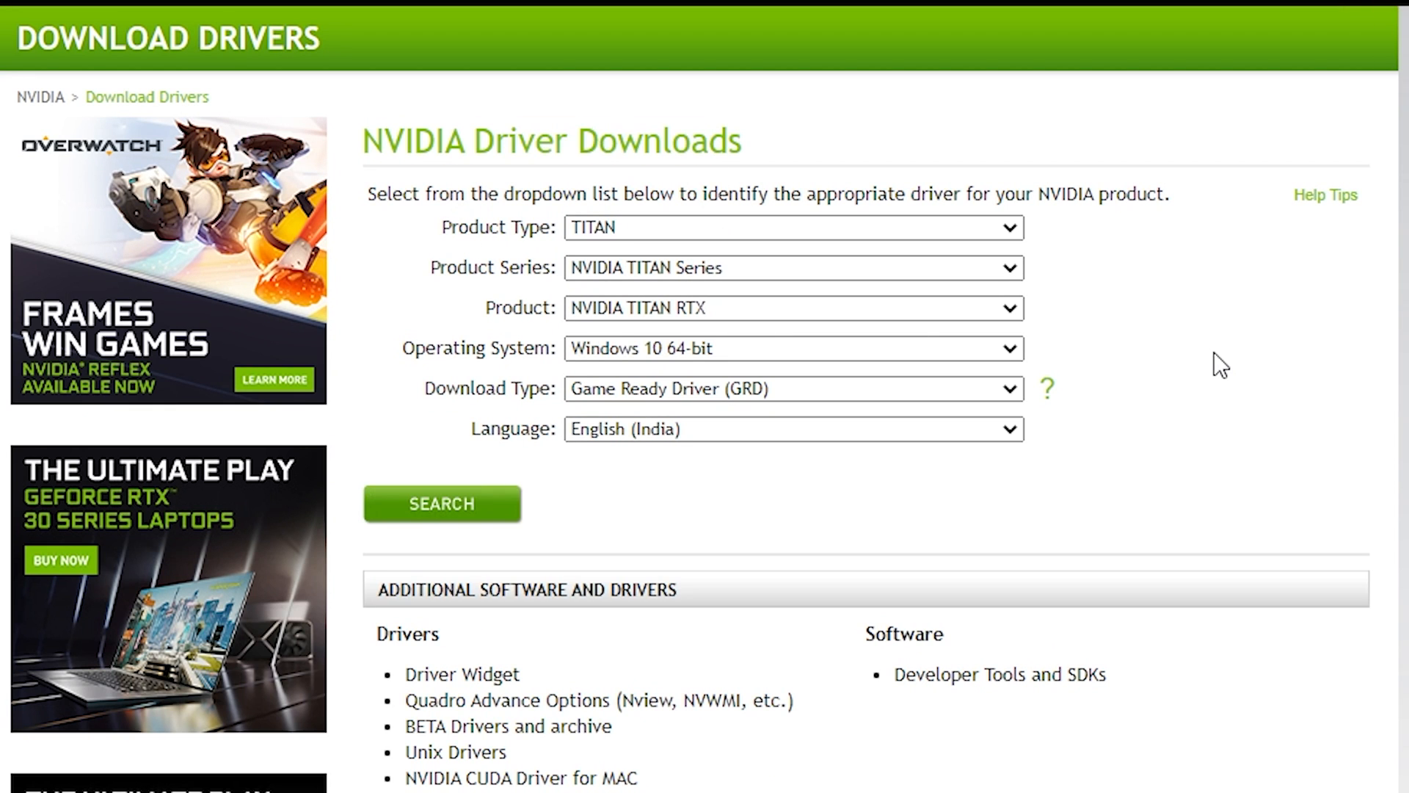
Set the product to GeForce, GeForce 16 Series, GeForce GTX 1650.
{"action": "left_click", "coordinate": [793, 227]}
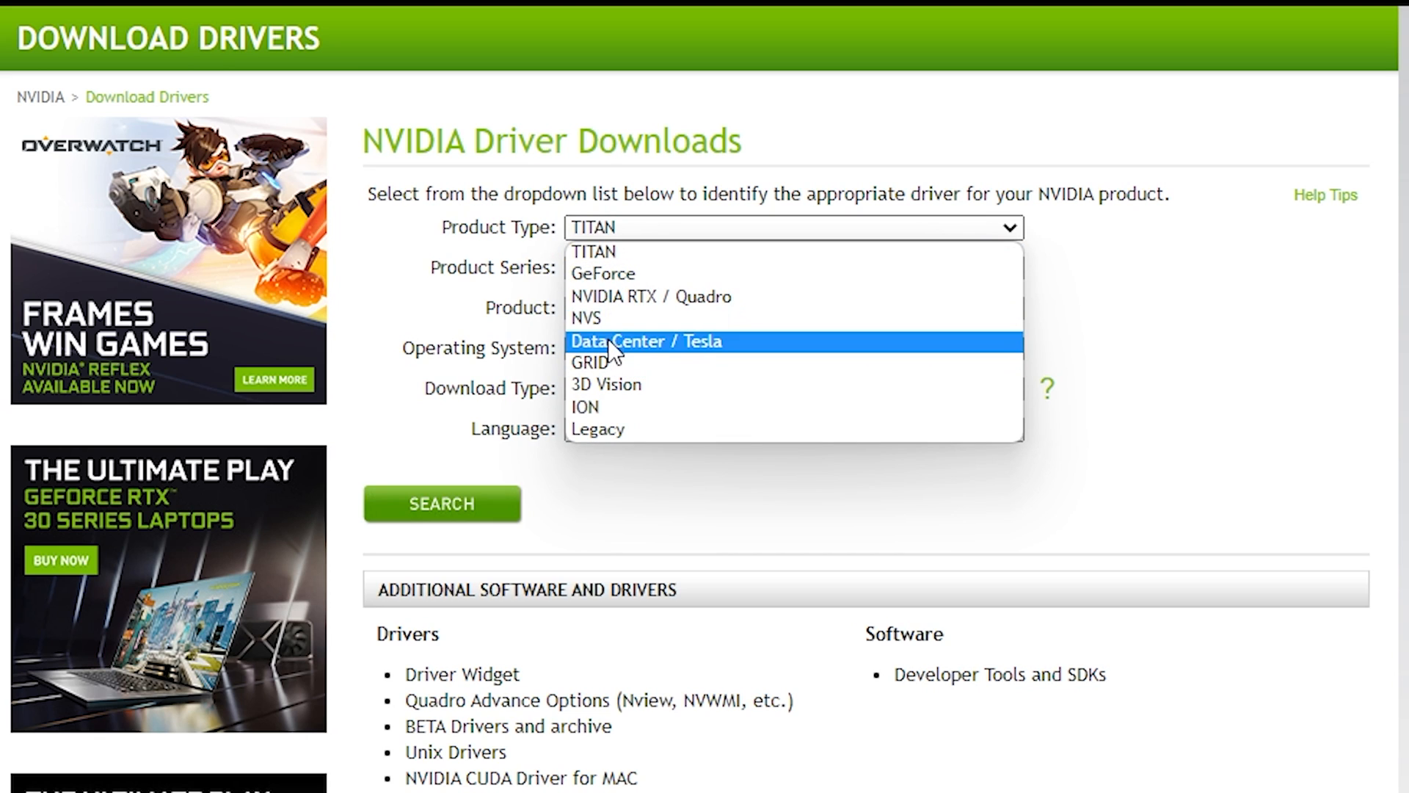
{"action": "left_click", "coordinate": [602, 273]}
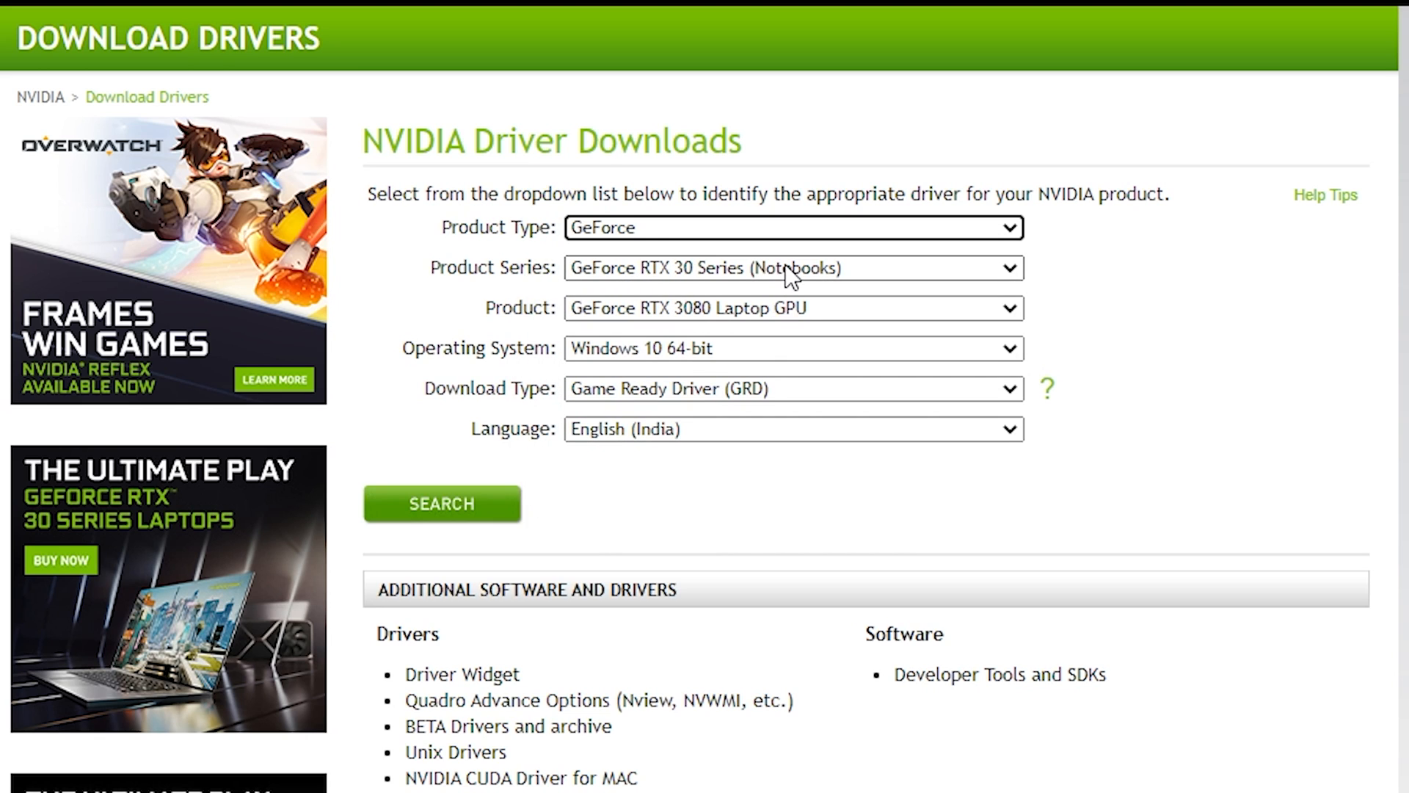
{"action": "left_click", "coordinate": [793, 267]}
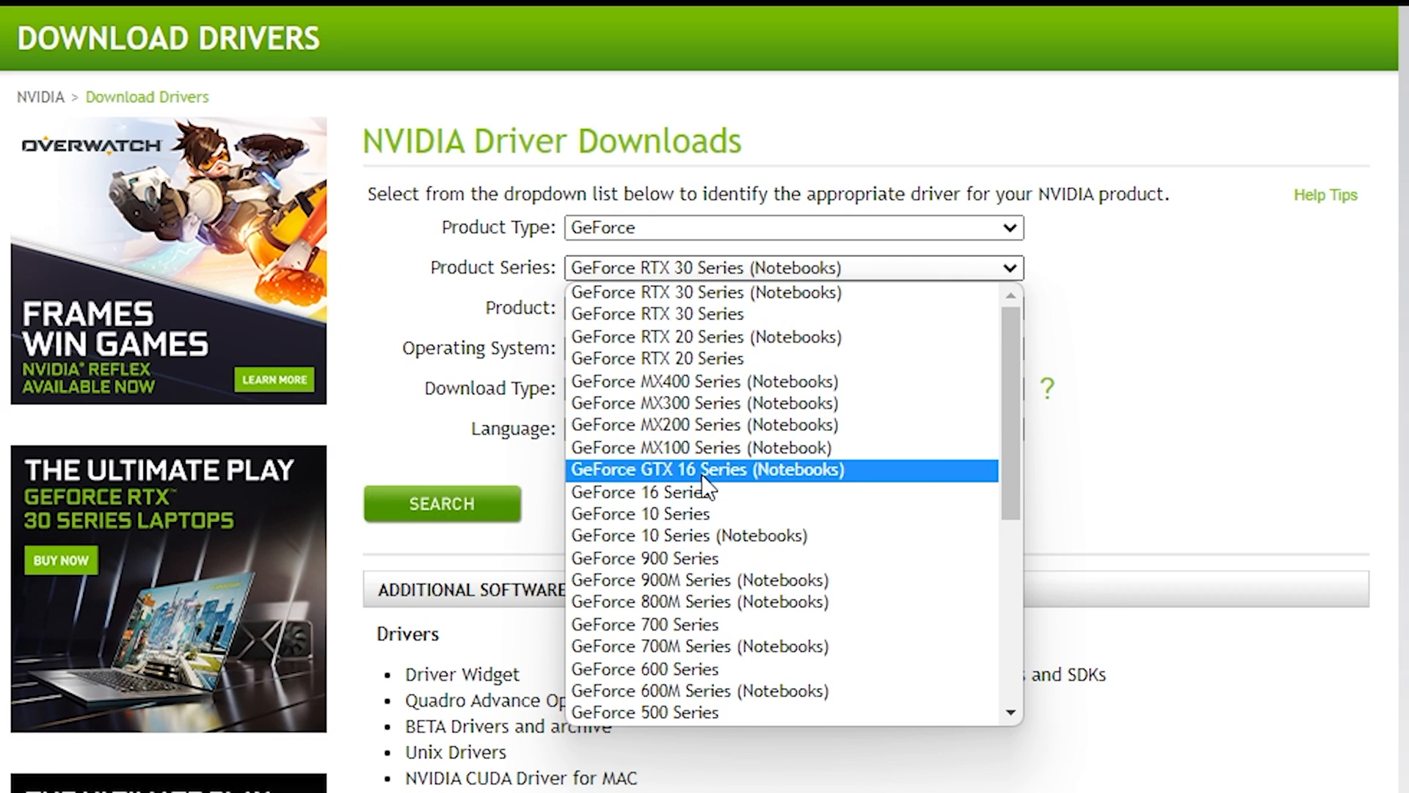
{"action": "mouse_move", "coordinate": [640, 492]}
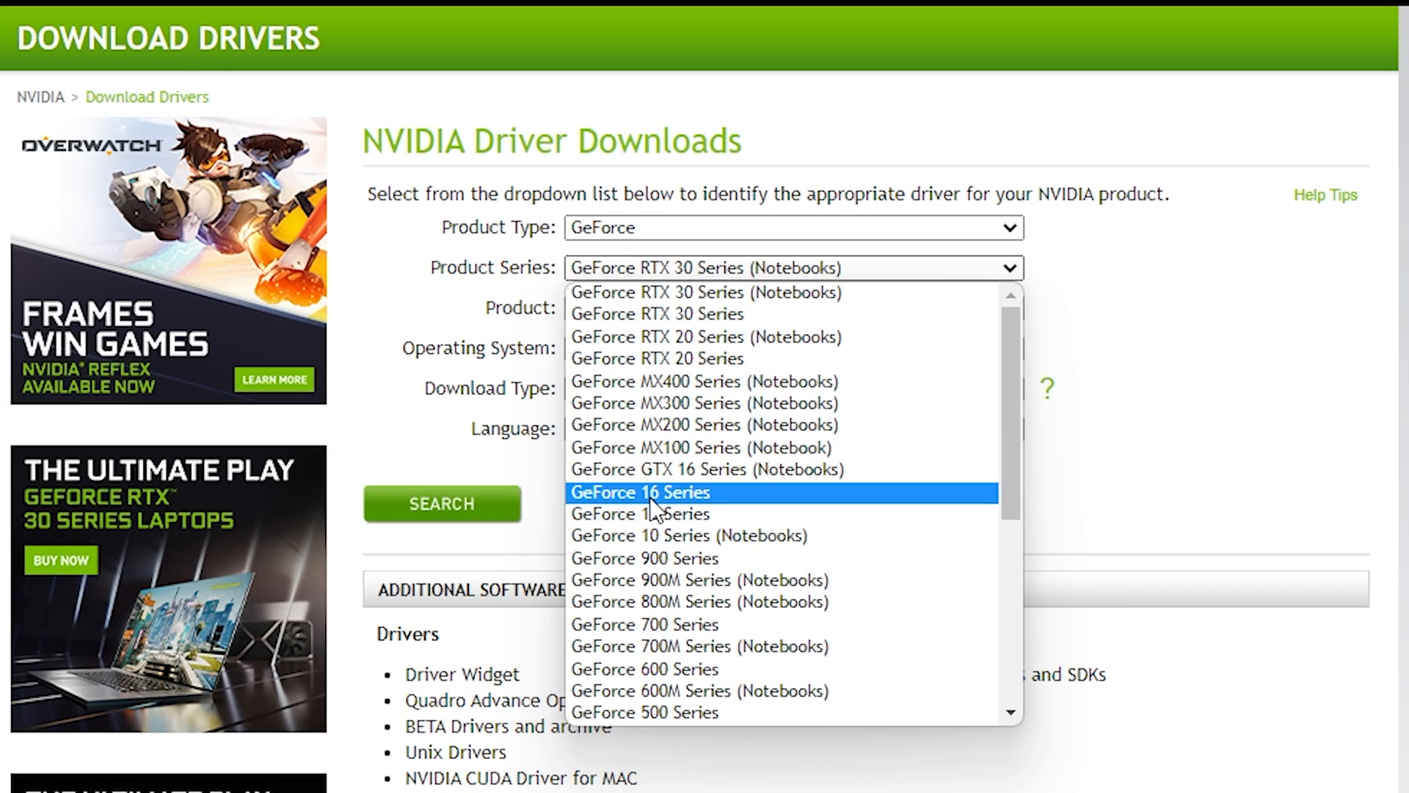
{"action": "left_click", "coordinate": [639, 491]}
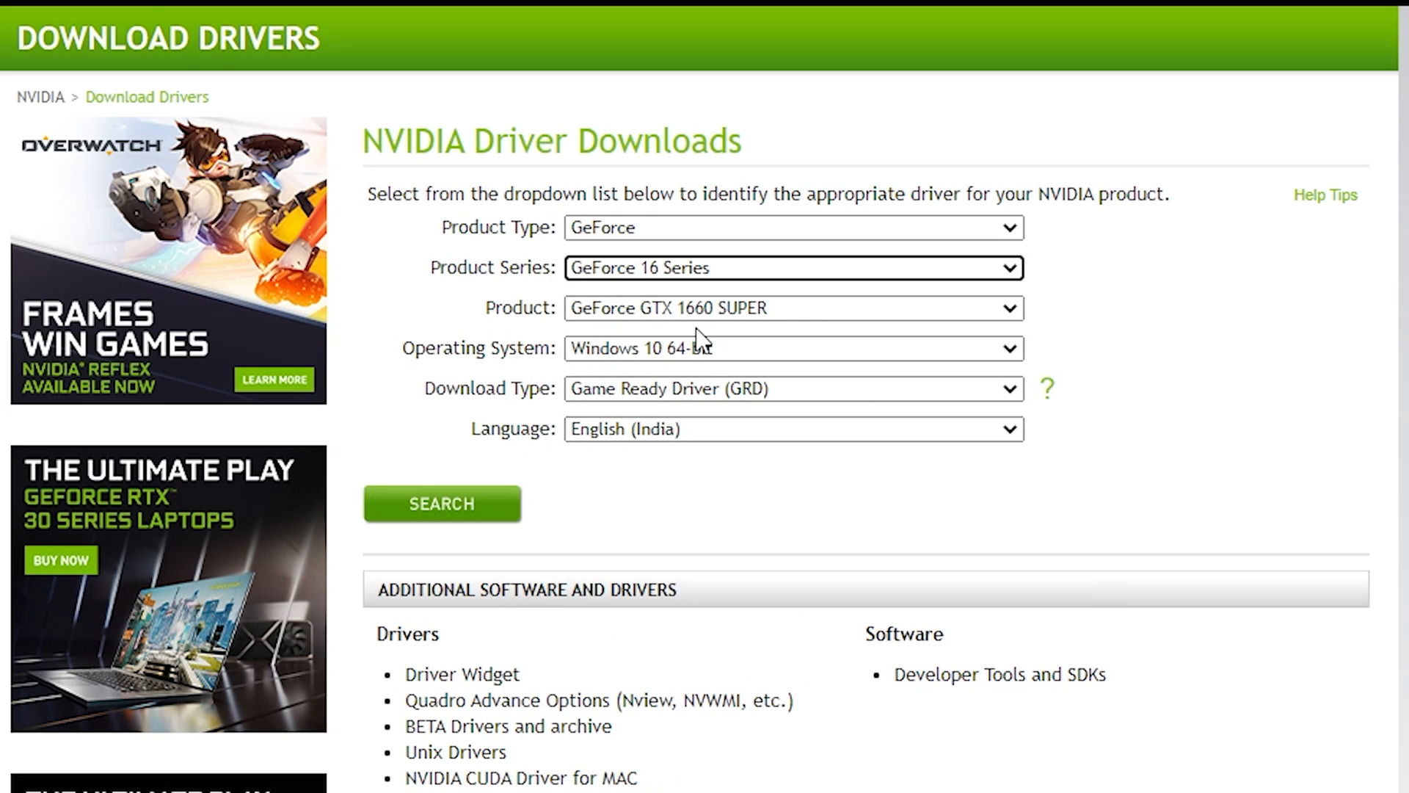
{"action": "left_click", "coordinate": [792, 308]}
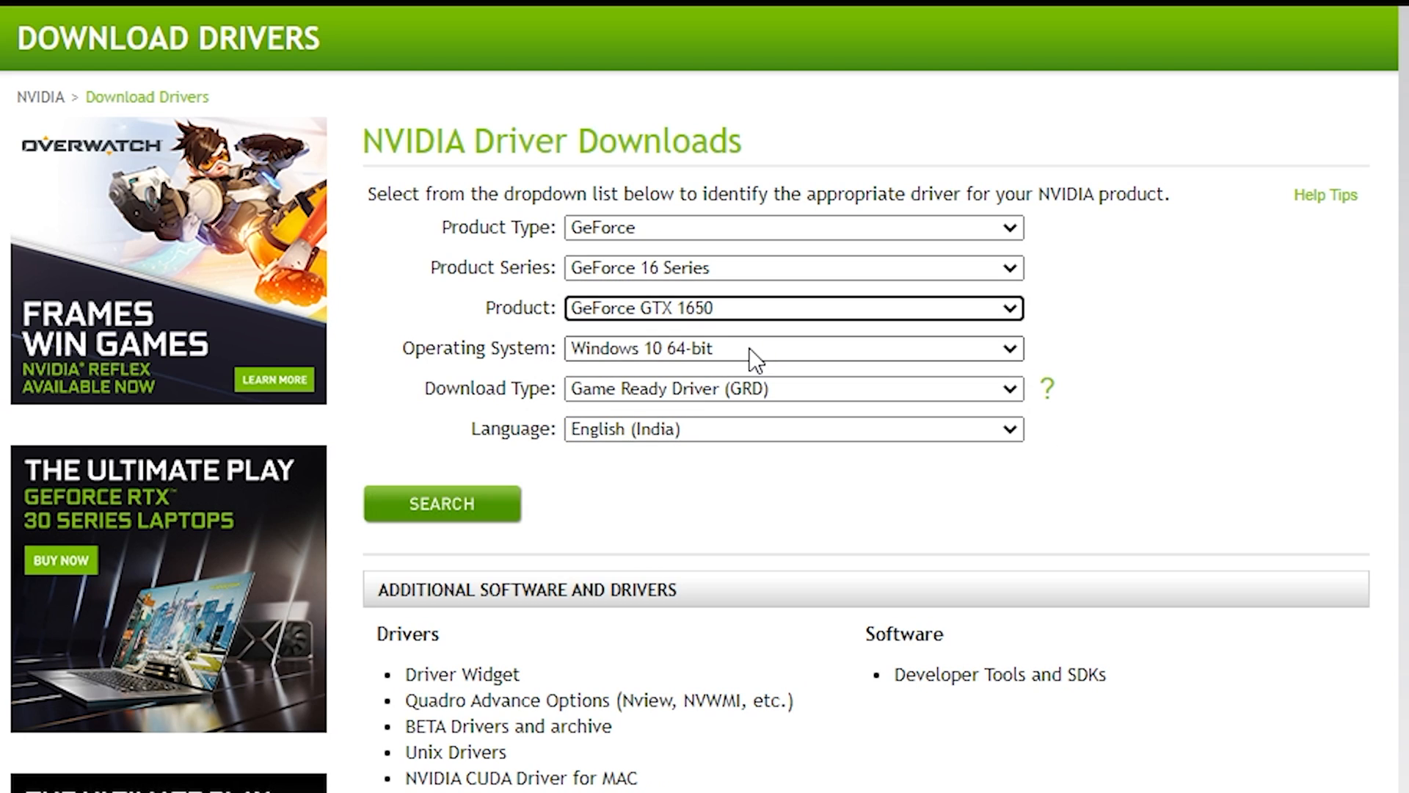
Choose Windows 11 and Studio Driver (SD), then search for the matching driver.
{"action": "left_click", "coordinate": [793, 348]}
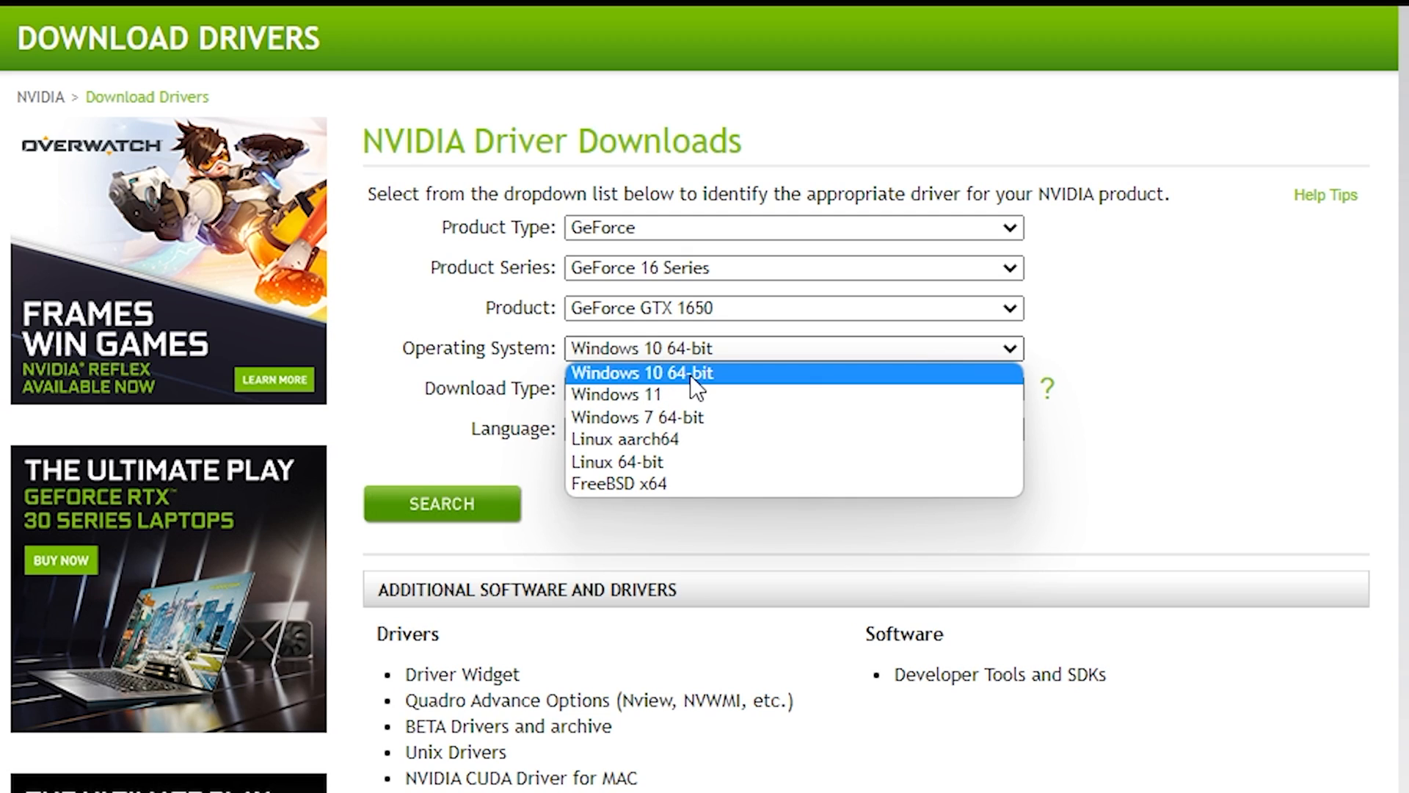
{"action": "mouse_move", "coordinate": [615, 395]}
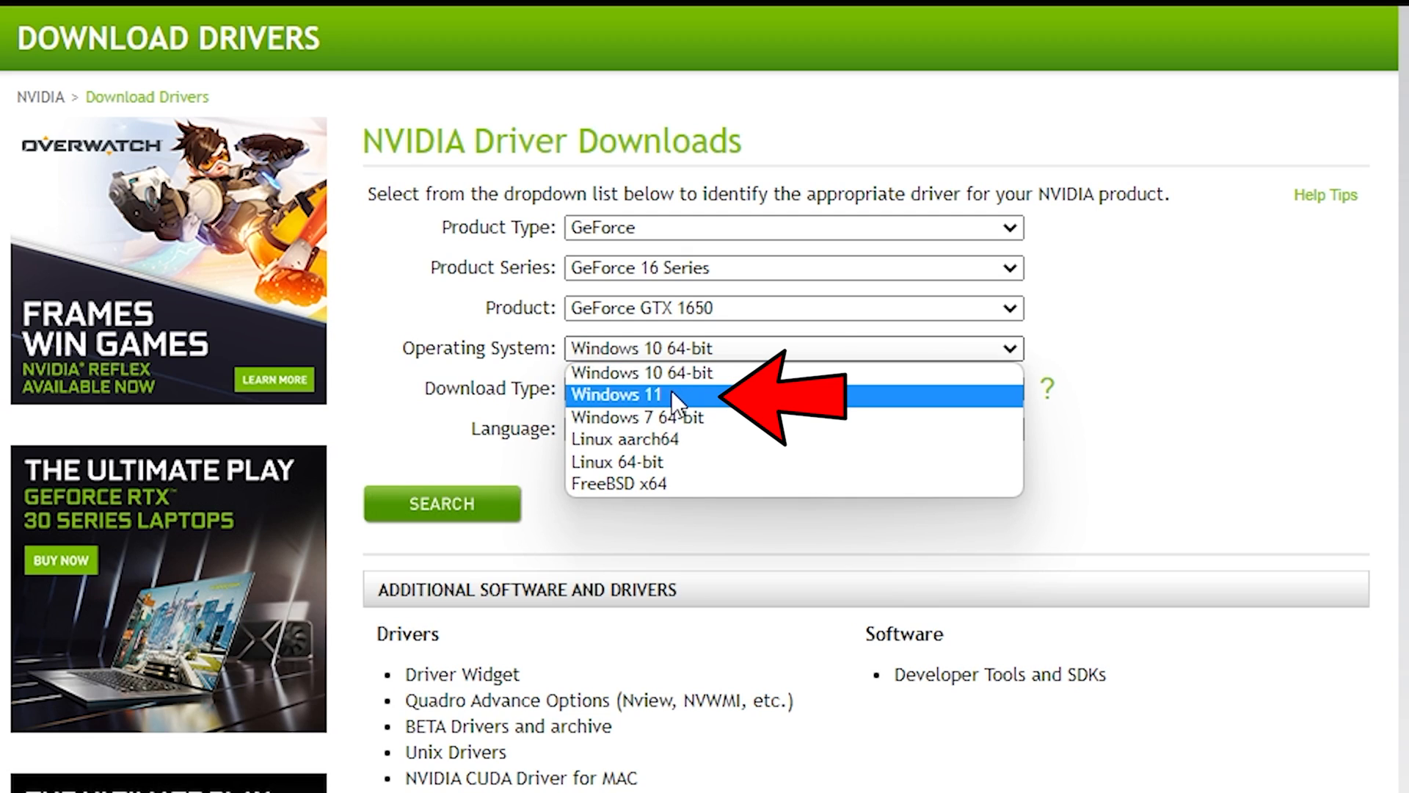
{"action": "left_click", "coordinate": [616, 394]}
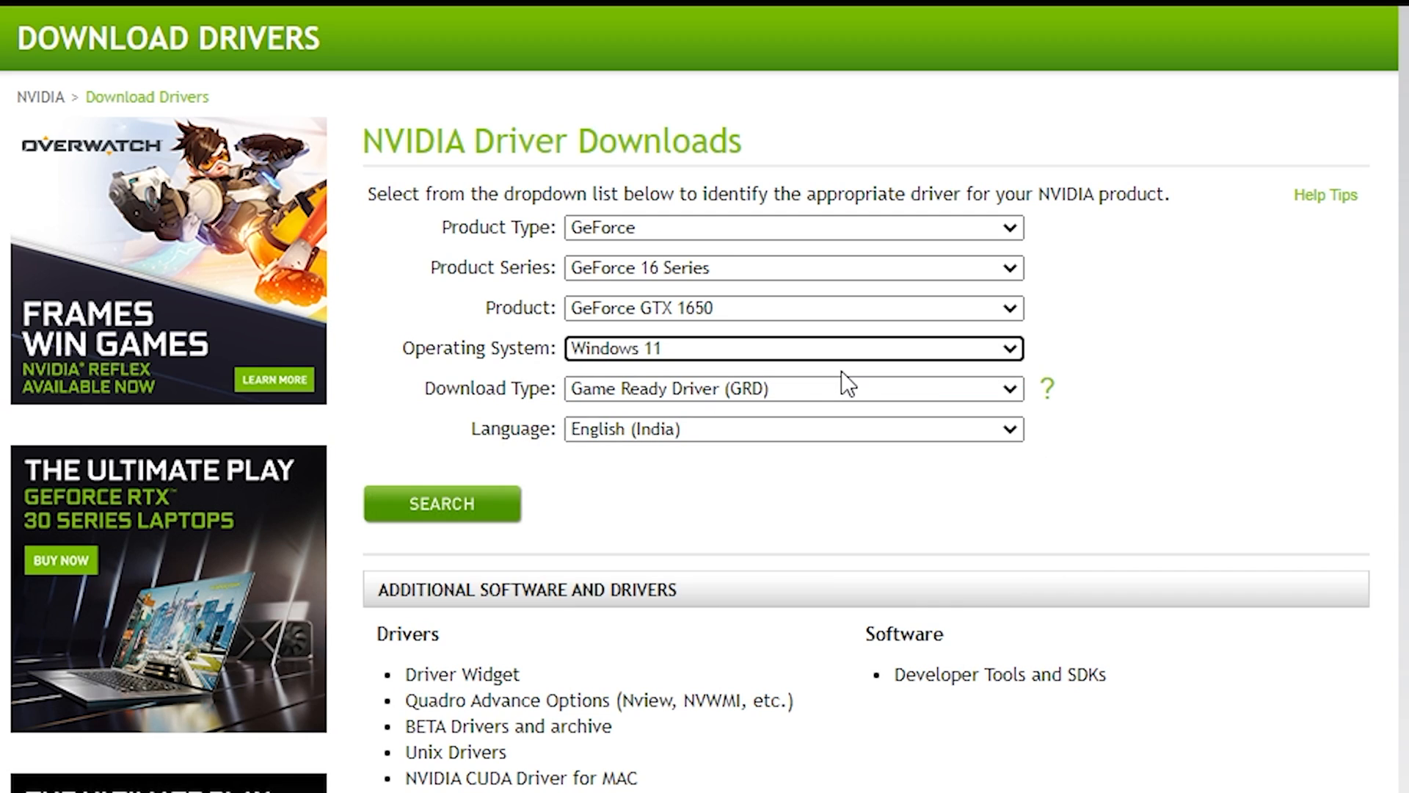
{"action": "left_click", "coordinate": [793, 388]}
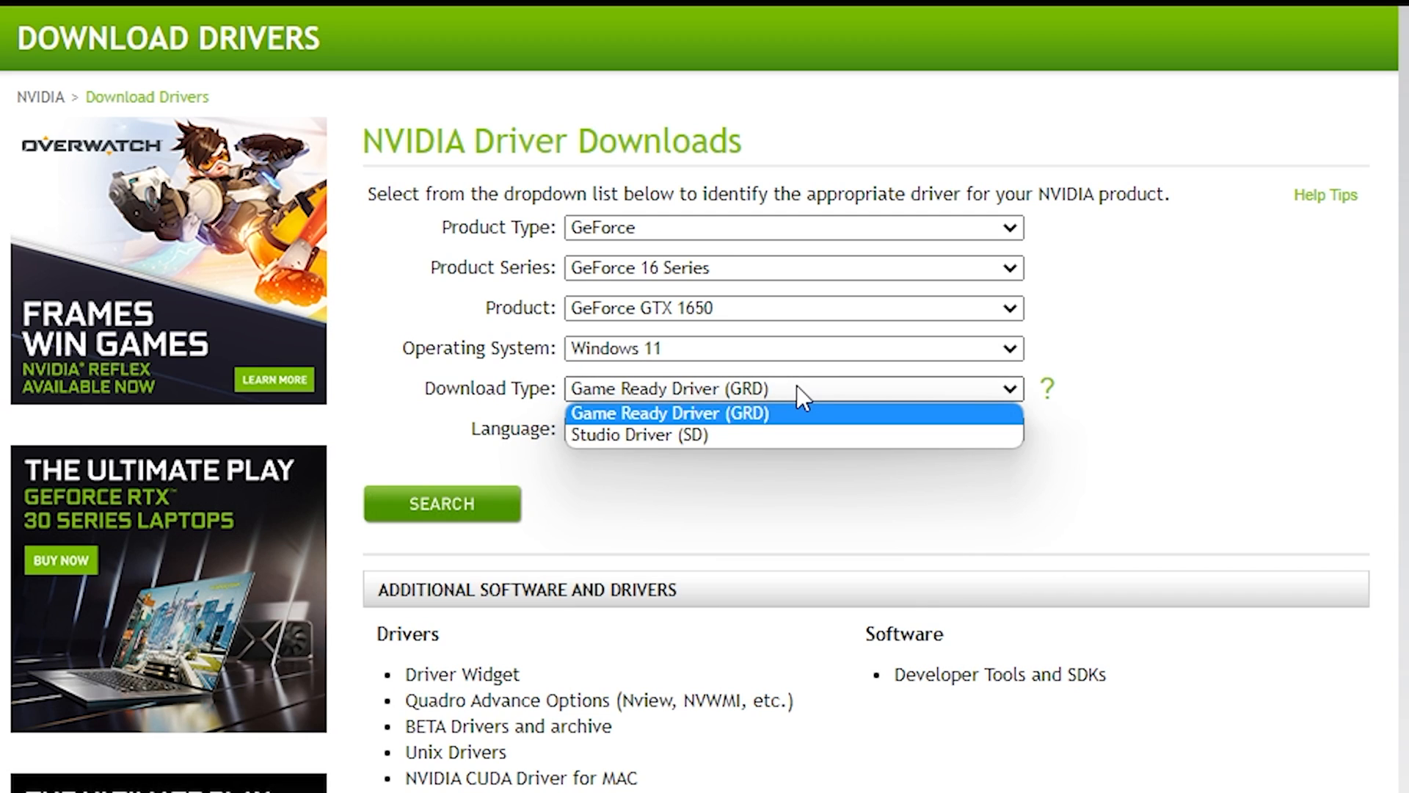
{"action": "mouse_move", "coordinate": [860, 428]}
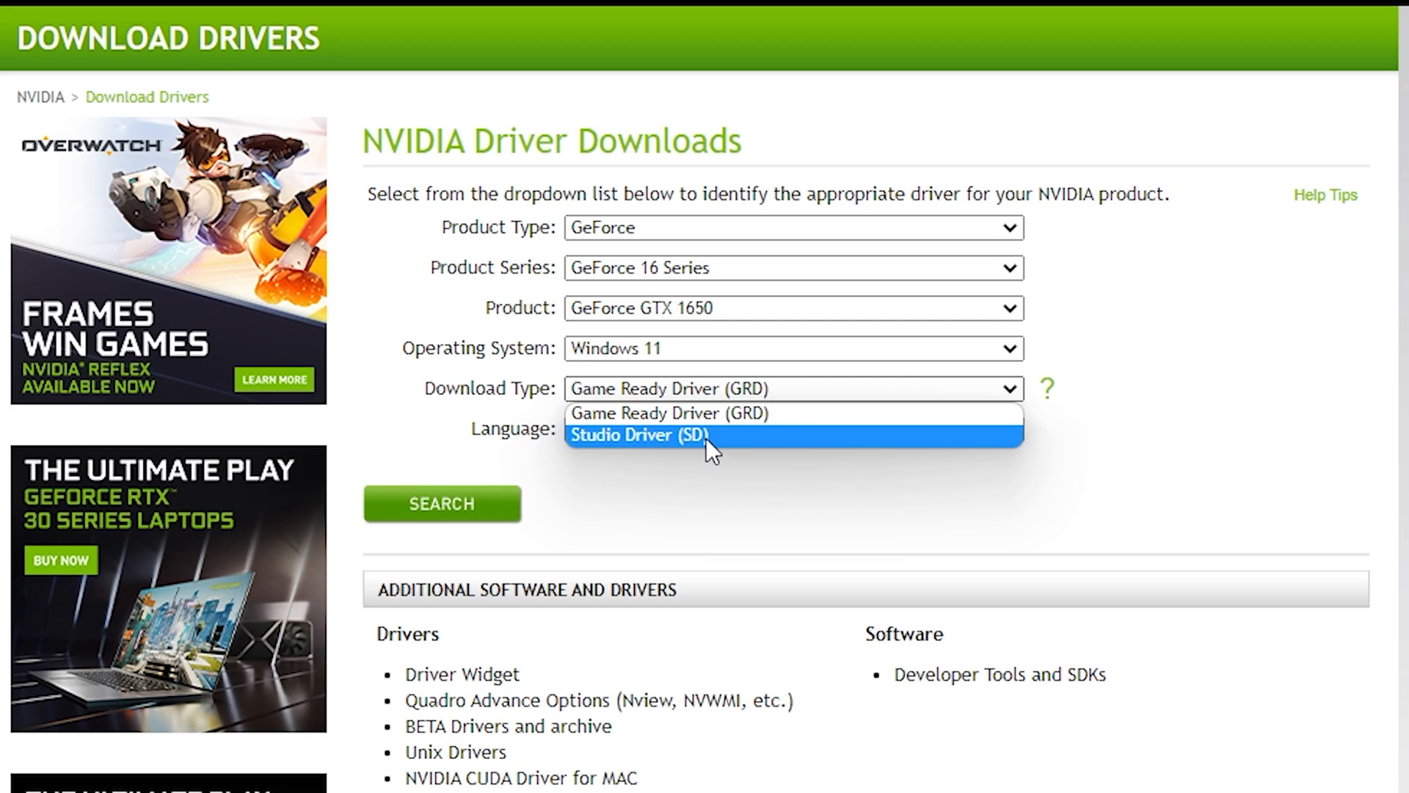
{"action": "mouse_move", "coordinate": [754, 444]}
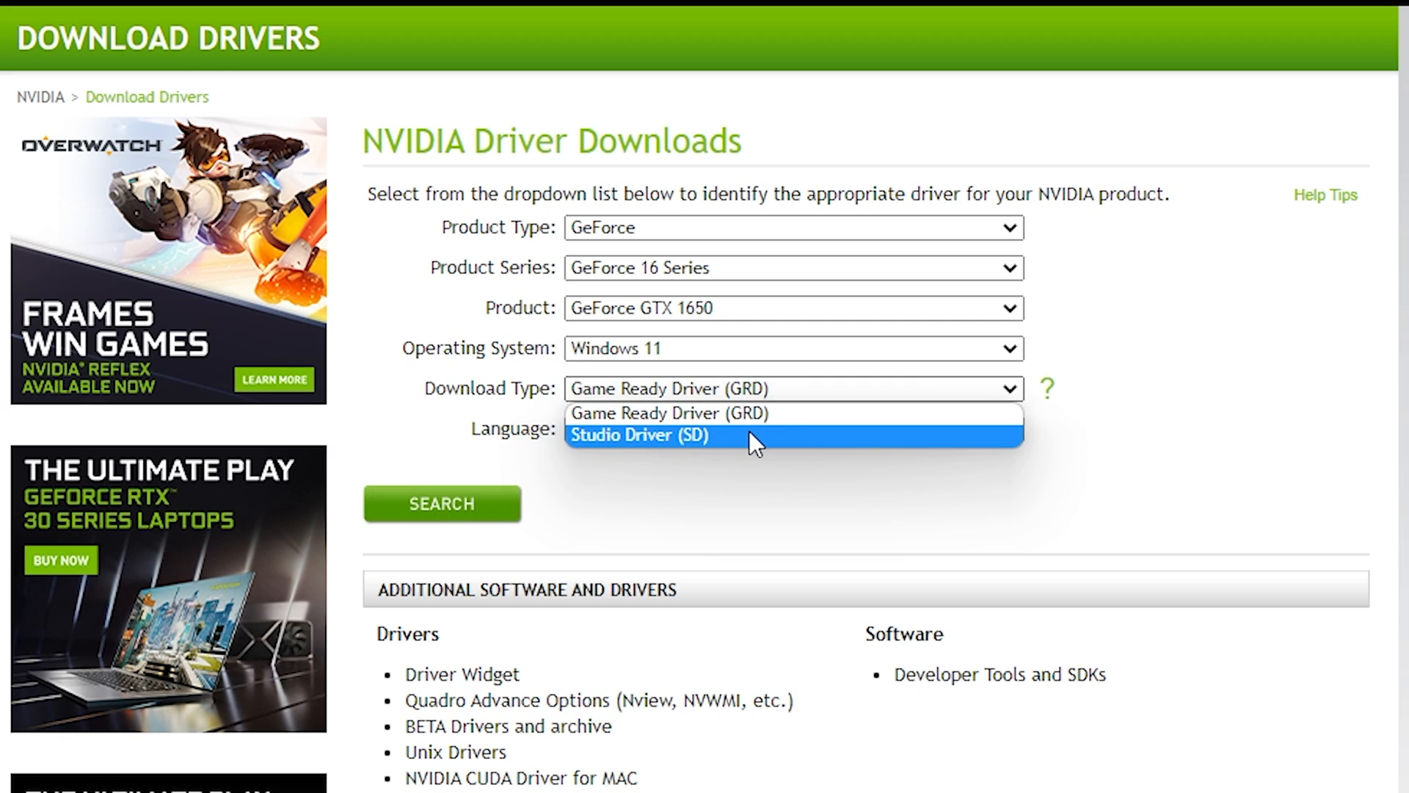
{"action": "left_click", "coordinate": [640, 436]}
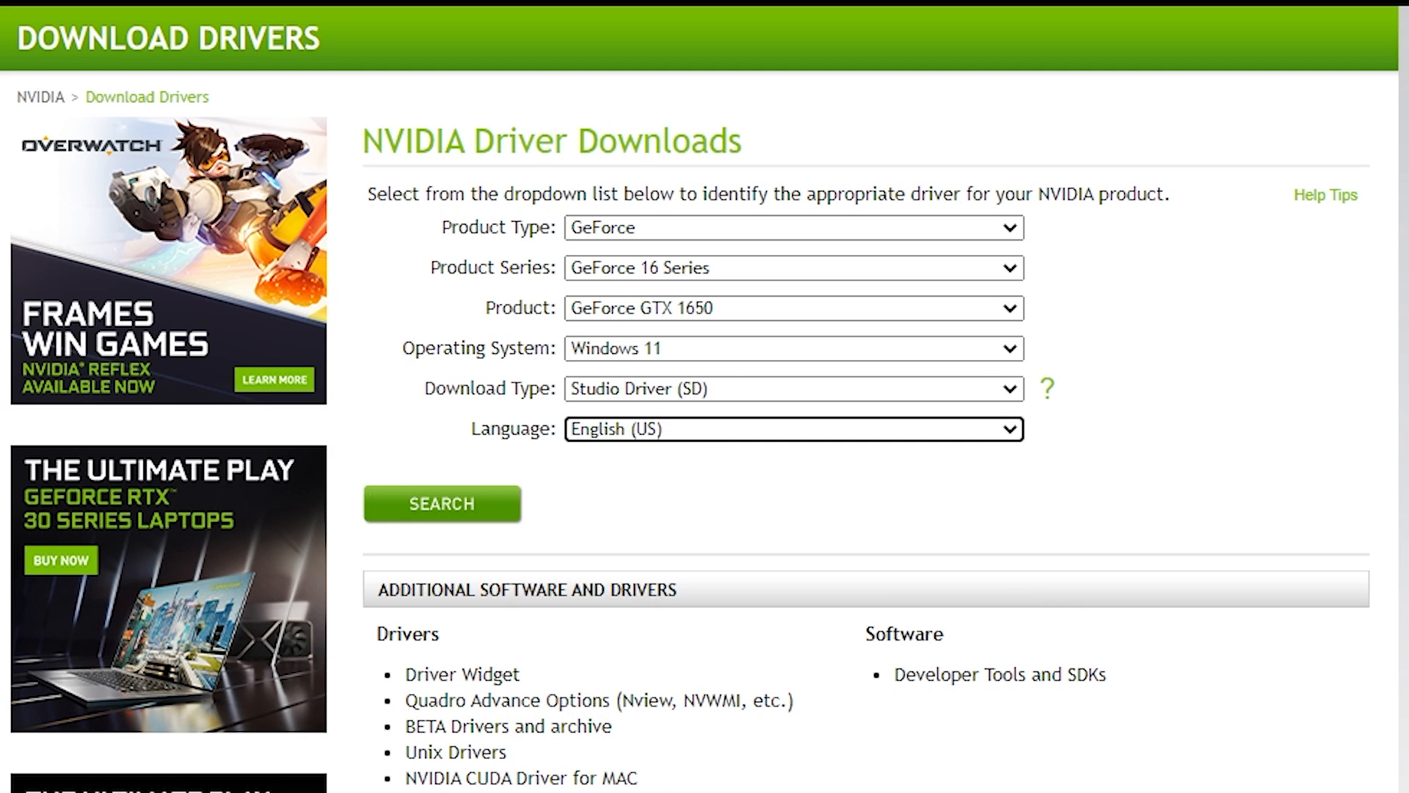
{"action": "left_click", "coordinate": [441, 503]}
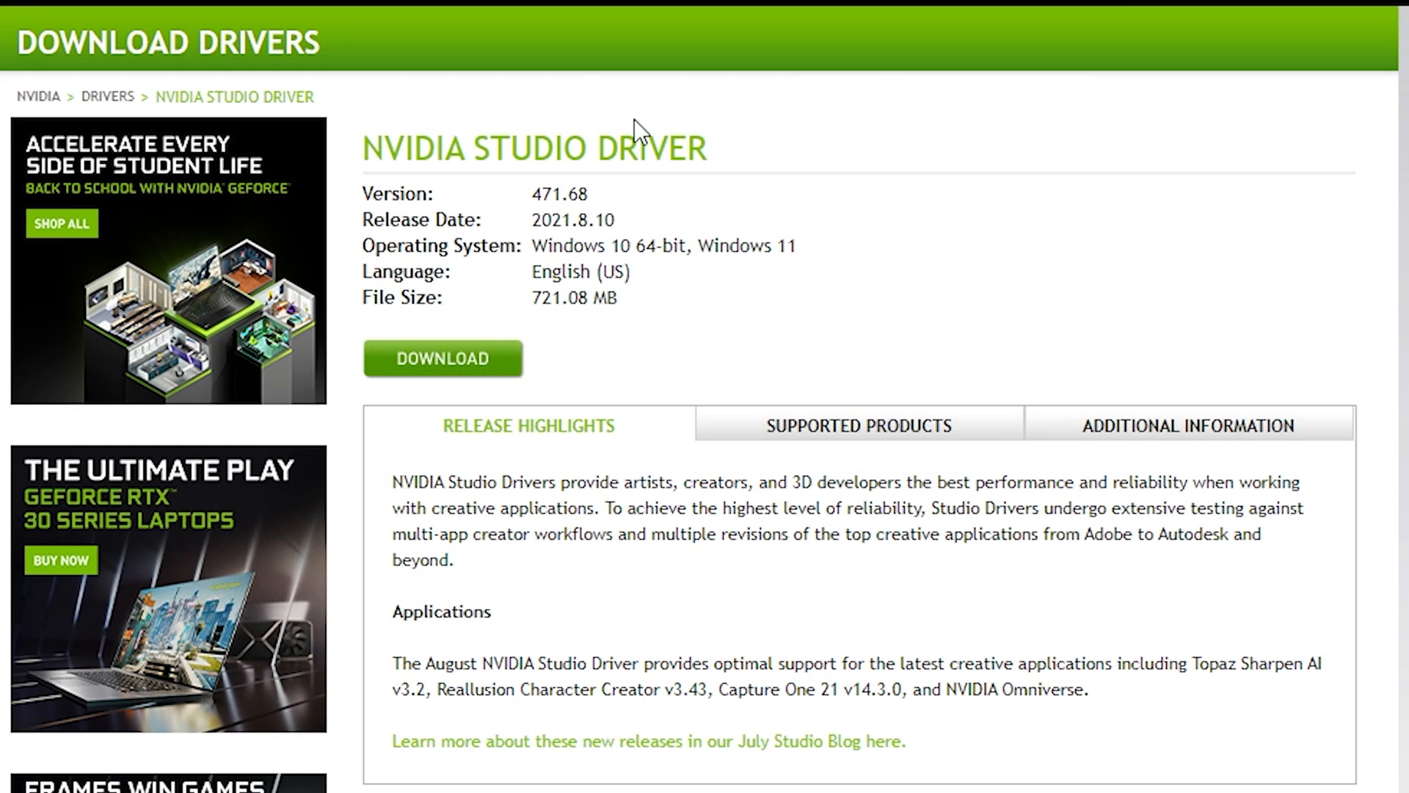
{"action": "mouse_move", "coordinate": [634, 232]}
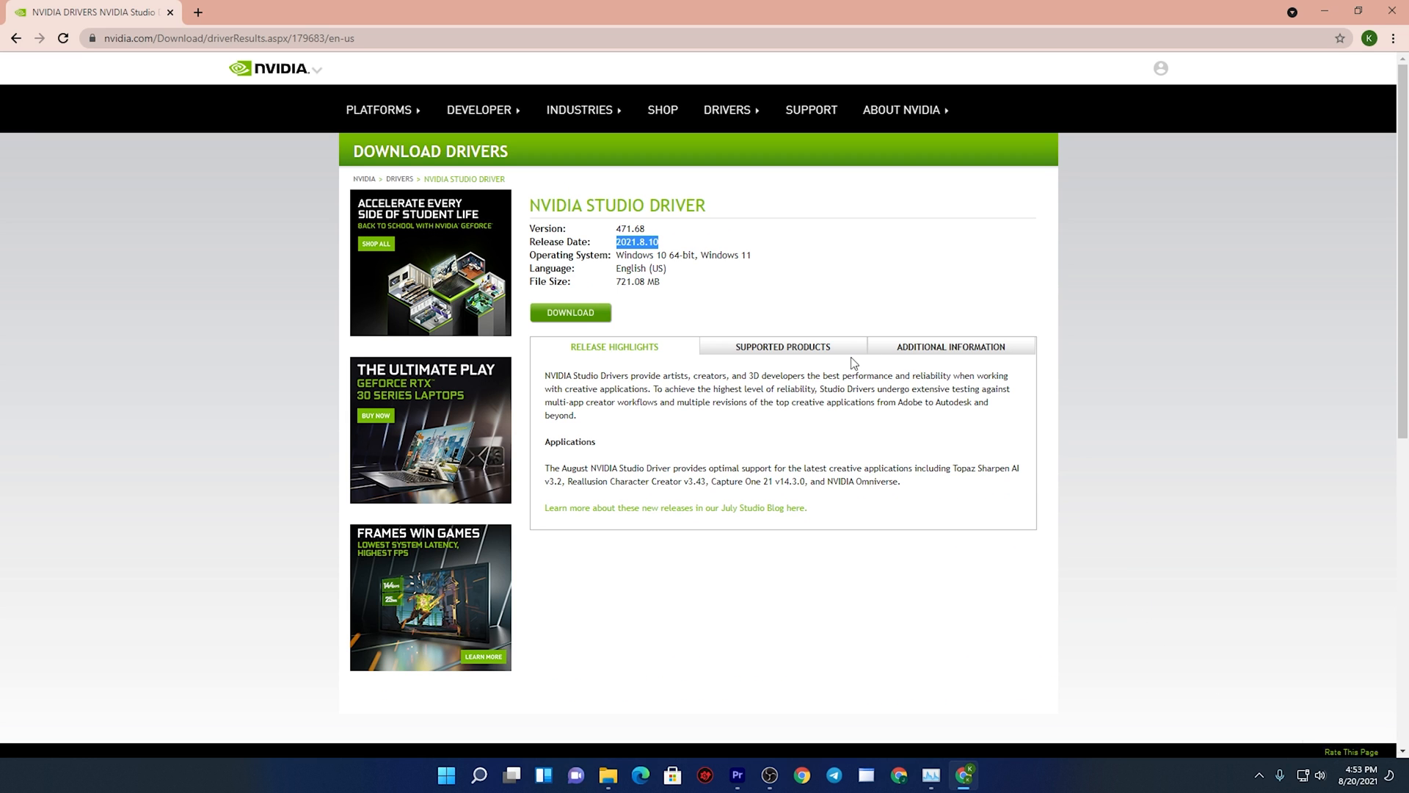
{"action": "mouse_move", "coordinate": [636, 282]}
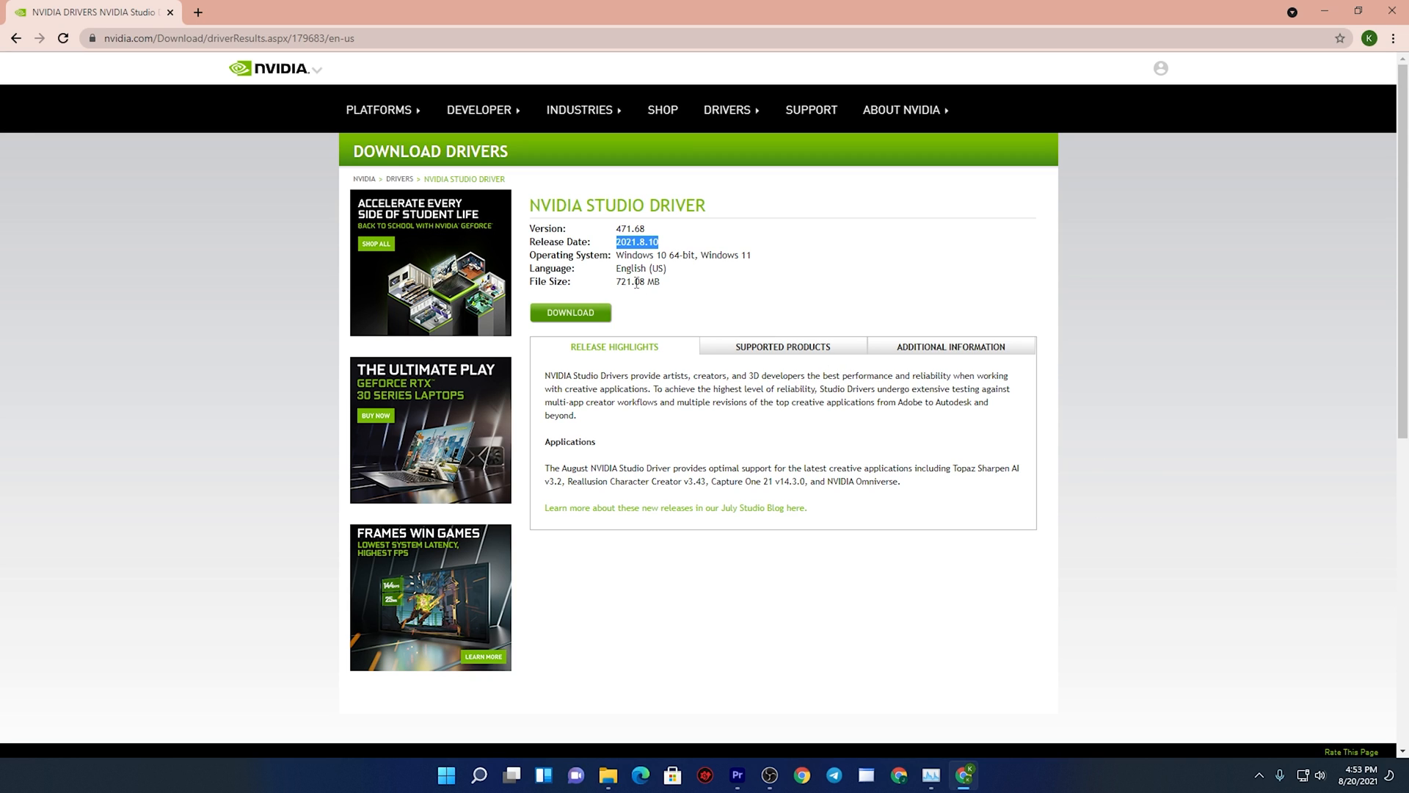
Review the Studio Driver 471.68 results page, then return to Premiere Pro.
{"action": "left_click", "coordinate": [571, 313]}
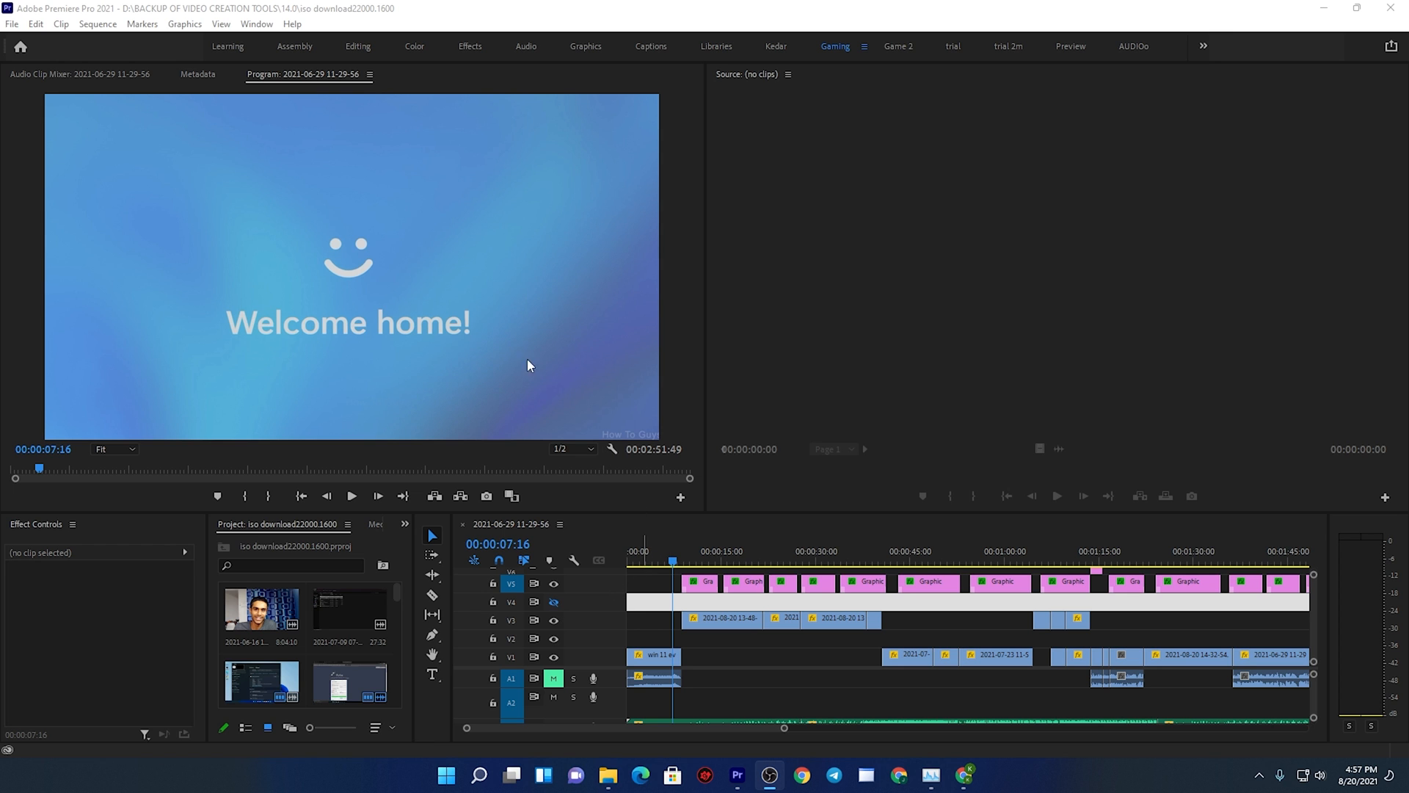
{"action": "mouse_move", "coordinate": [640, 624]}
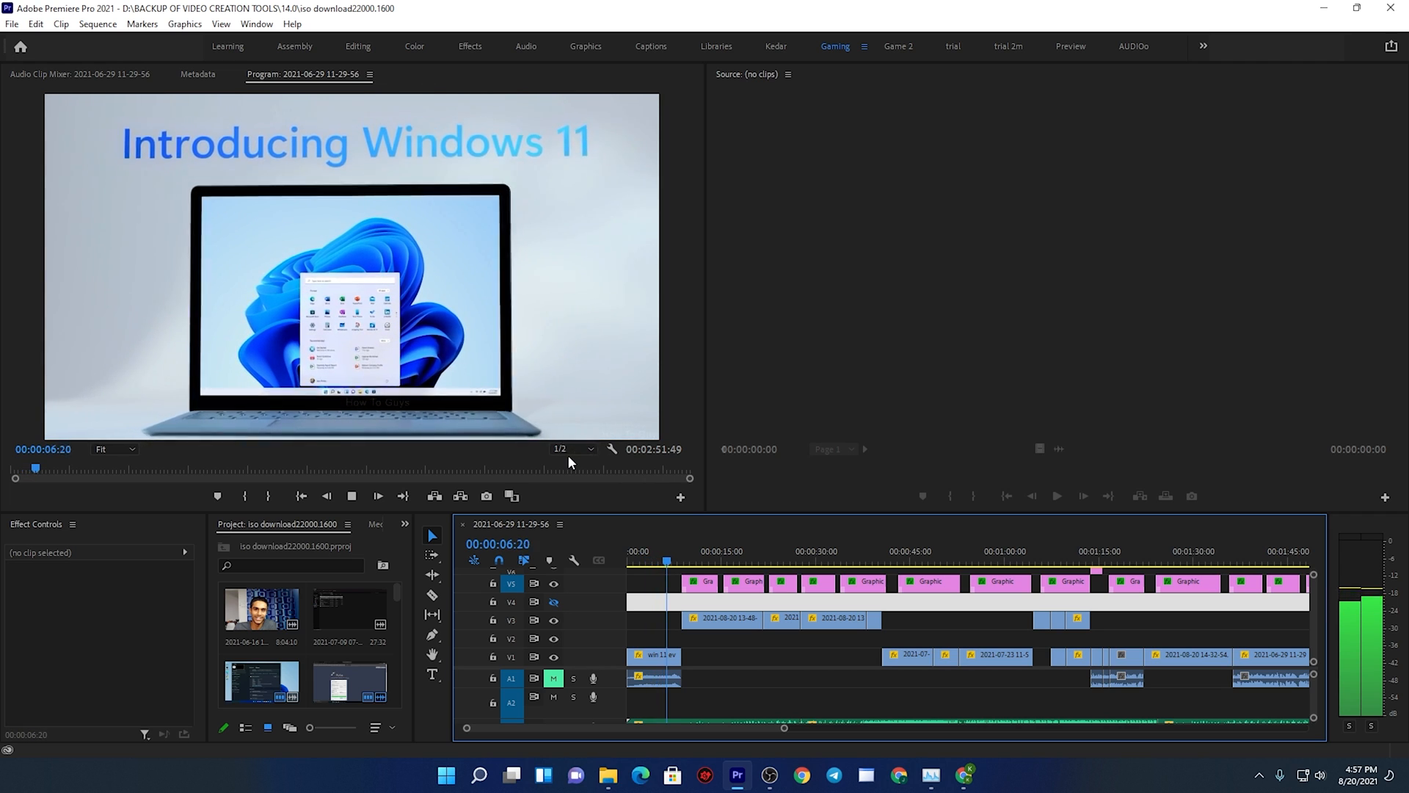
Set Program Monitor resolution to Full, then play the sequence briefly and stop.
{"action": "left_click", "coordinate": [377, 495]}
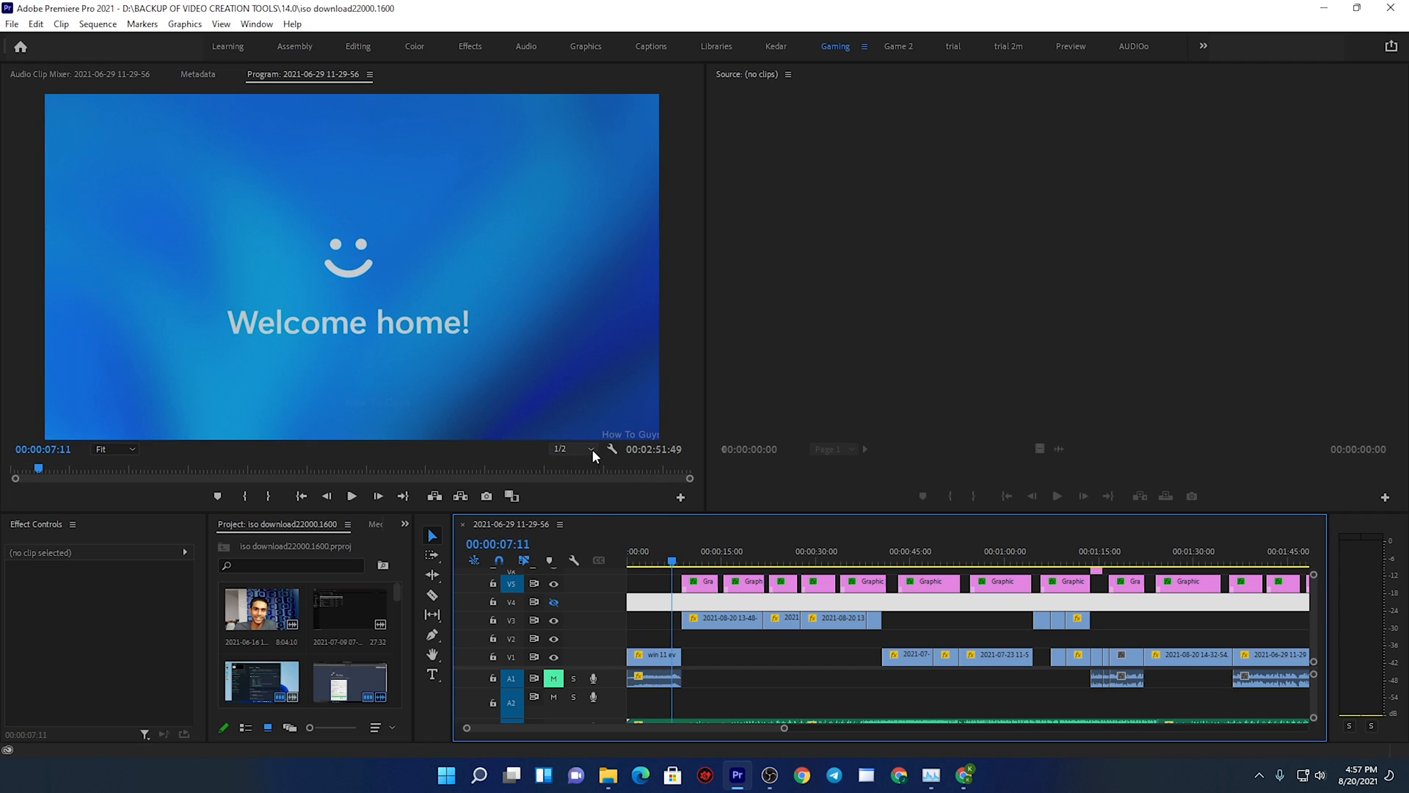
{"action": "left_click", "coordinate": [635, 560]}
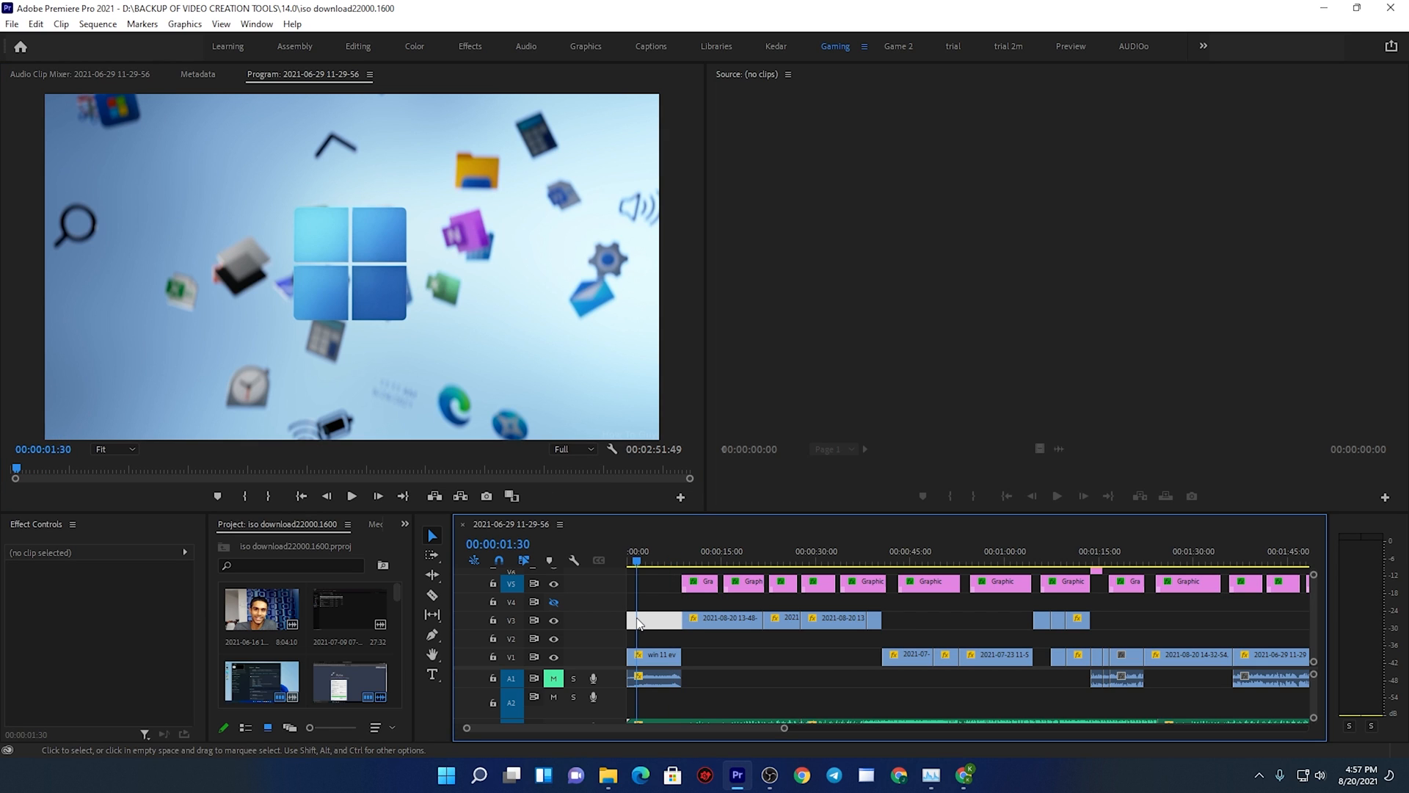
{"action": "left_click", "coordinate": [352, 496]}
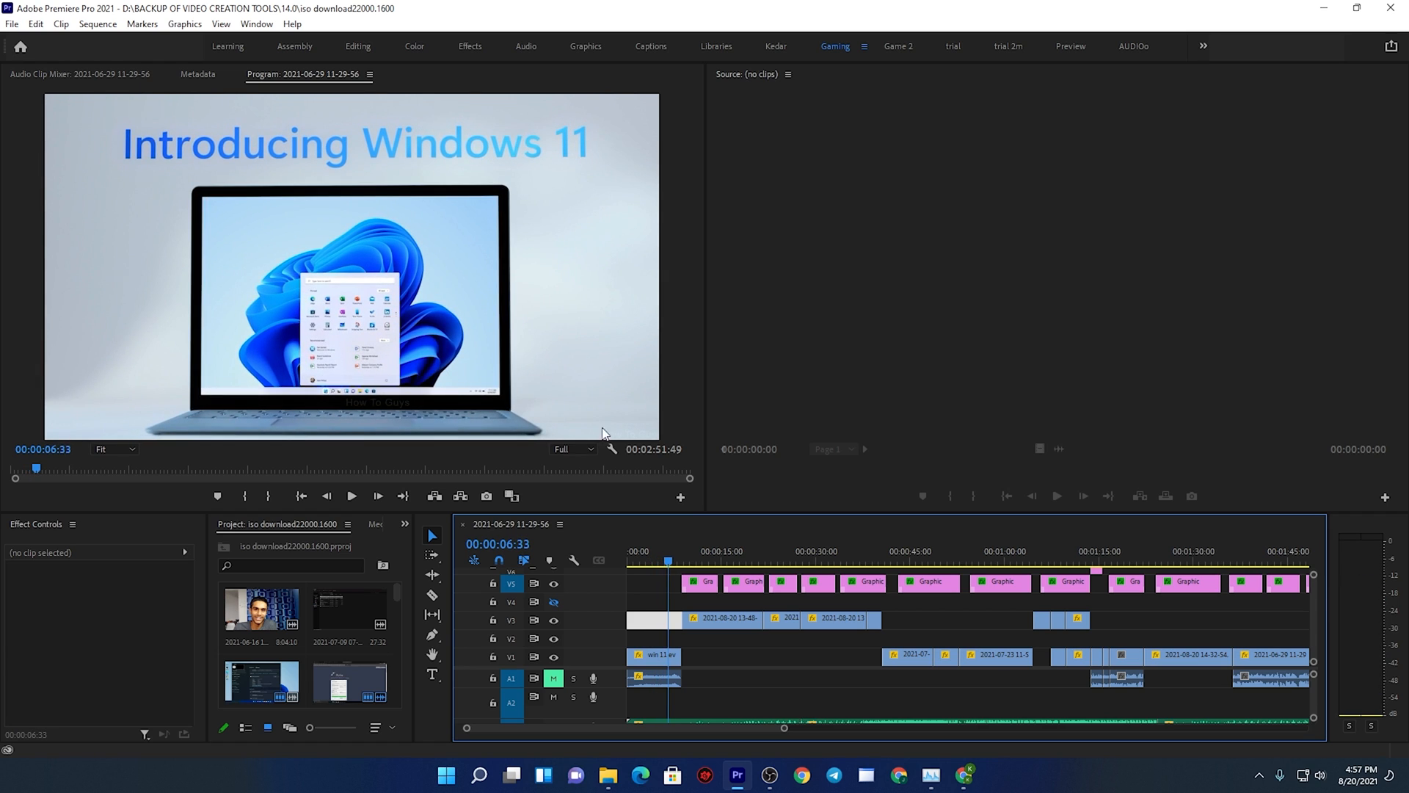
{"action": "left_click", "coordinate": [778, 561]}
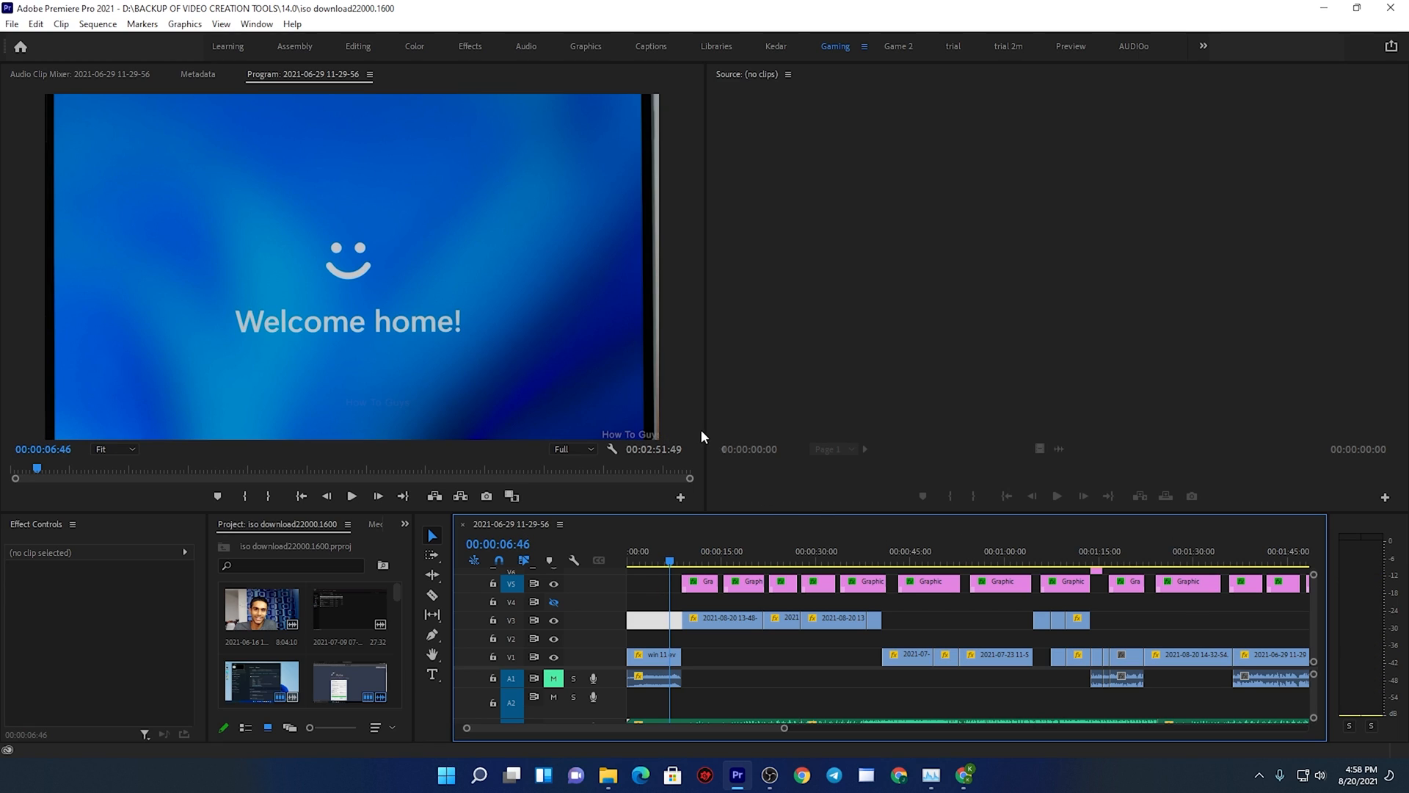
{"action": "mouse_move", "coordinate": [752, 448]}
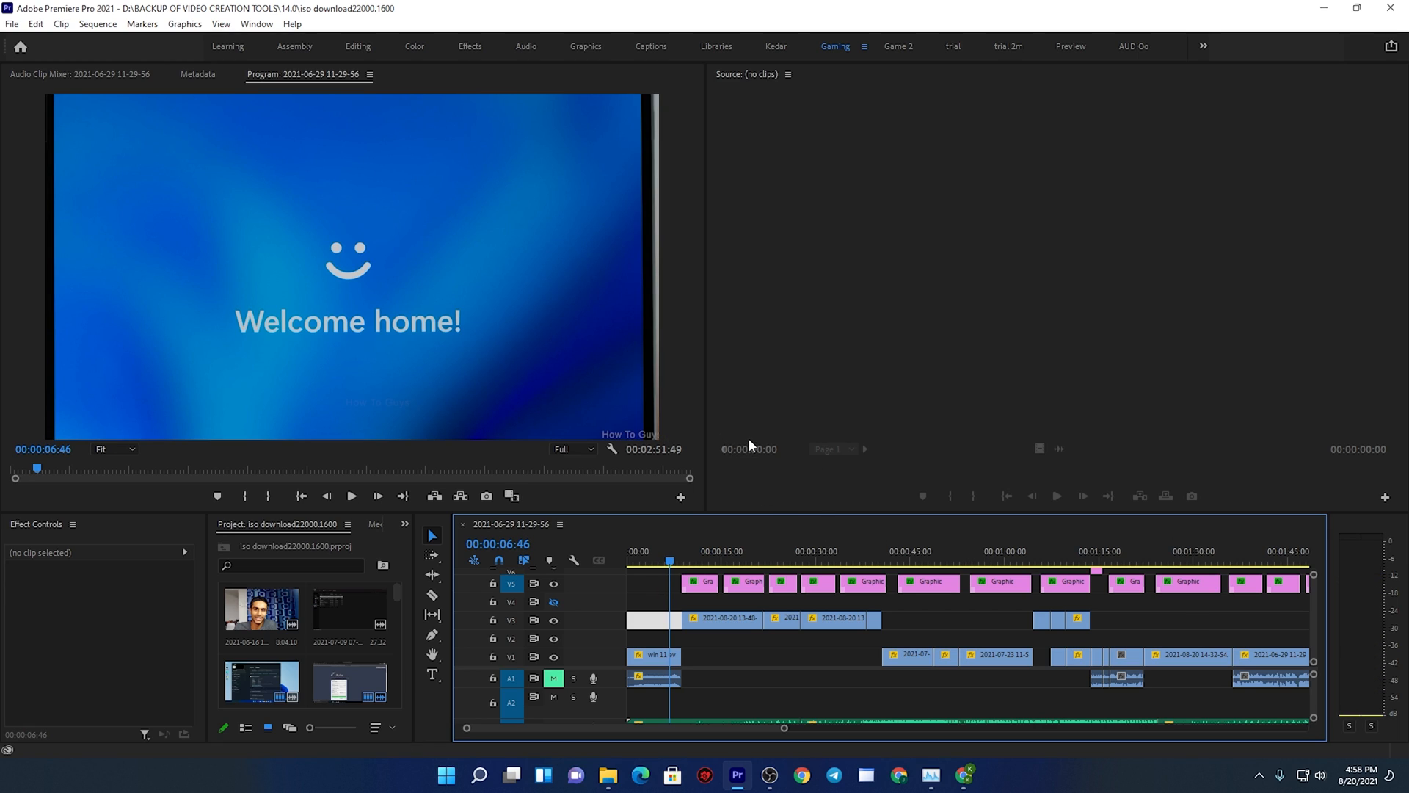
{"action": "mouse_move", "coordinate": [817, 713]}
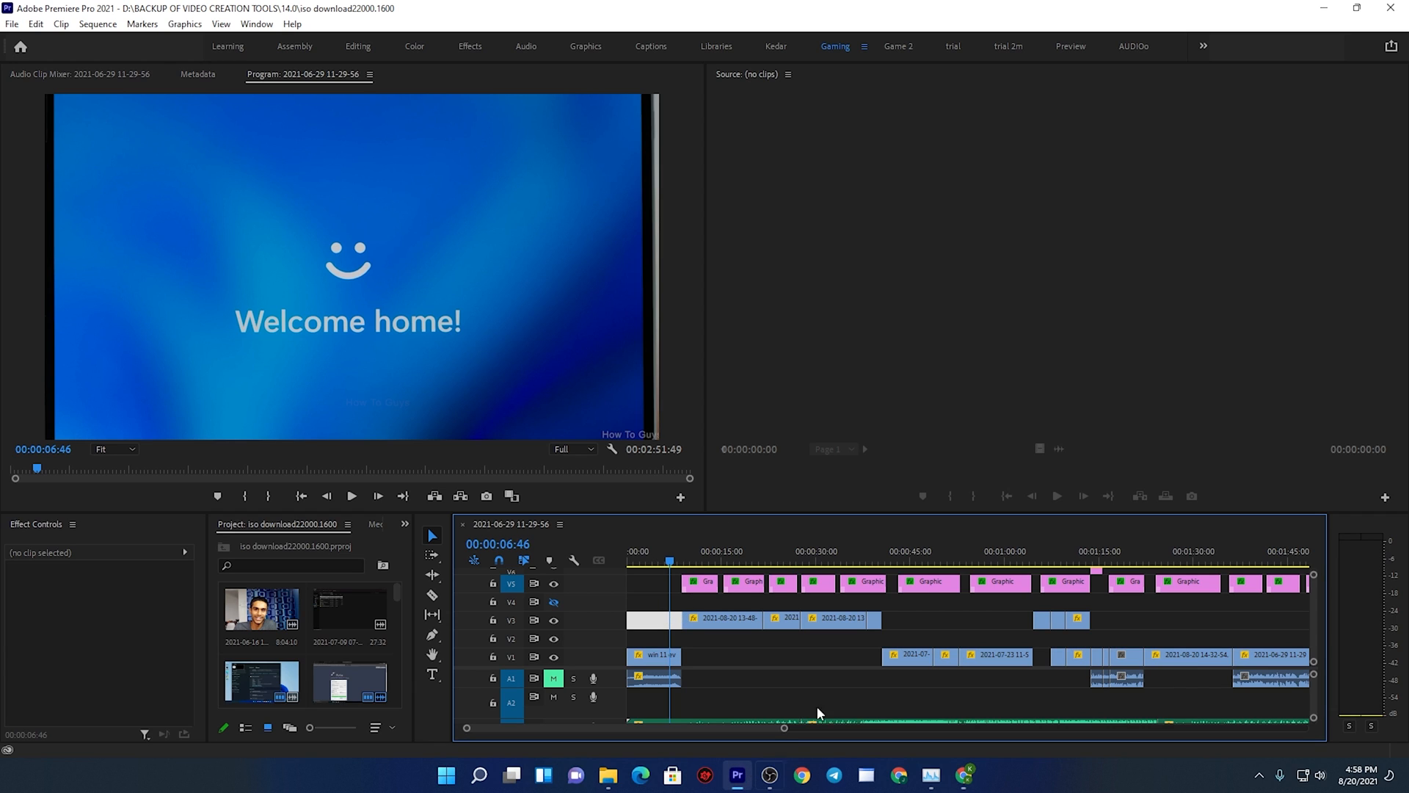